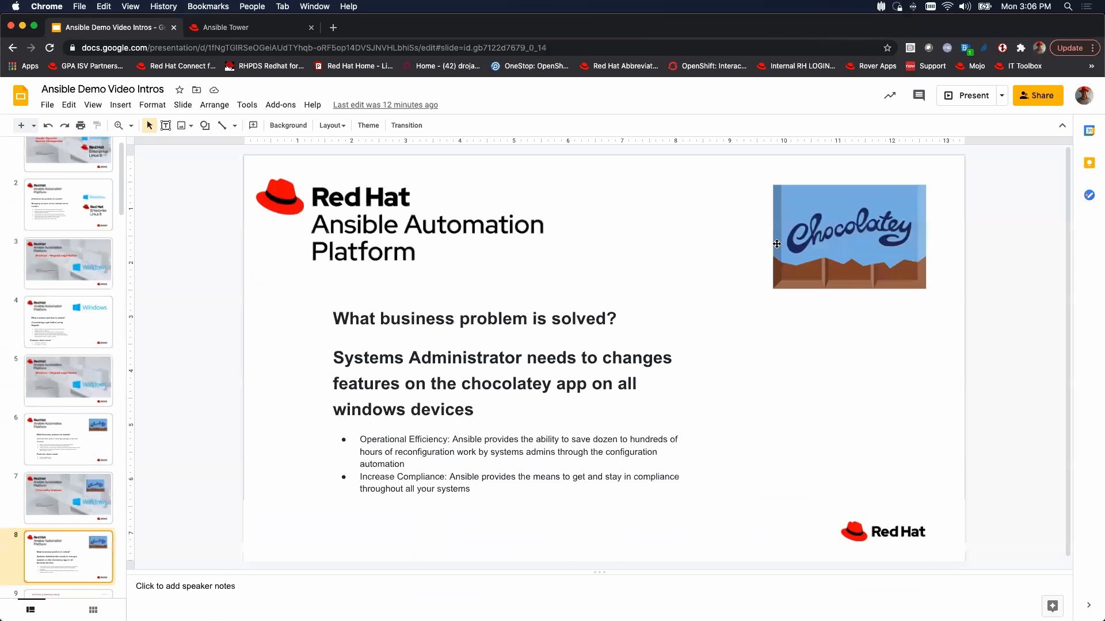
- Switch to the Ansible Tower login page and enter the admin username
left_click(225, 27)
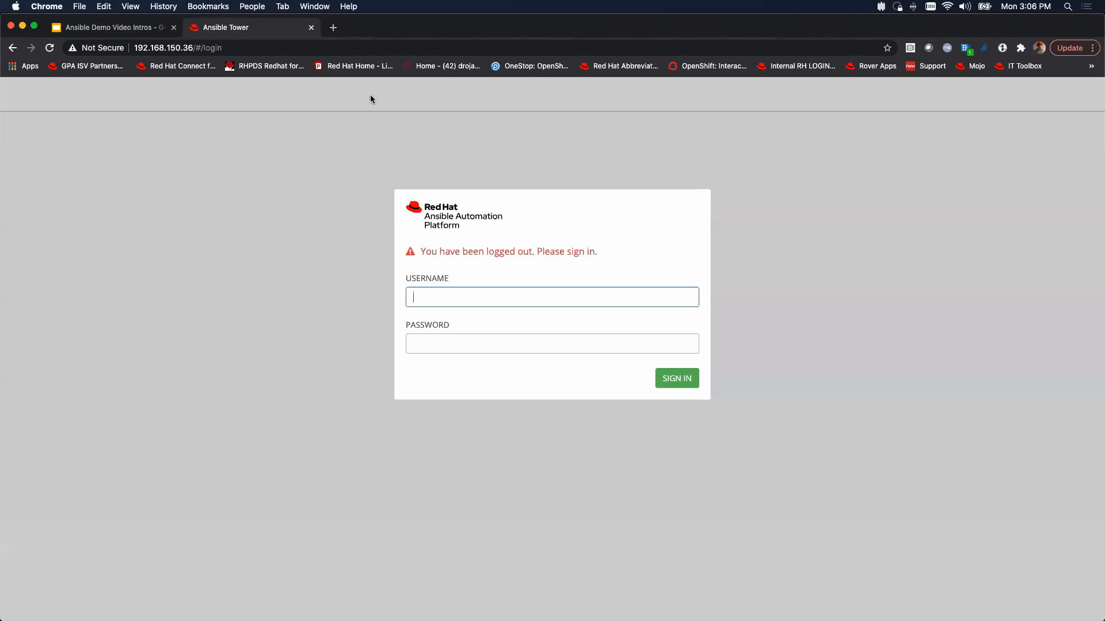
type("admin")
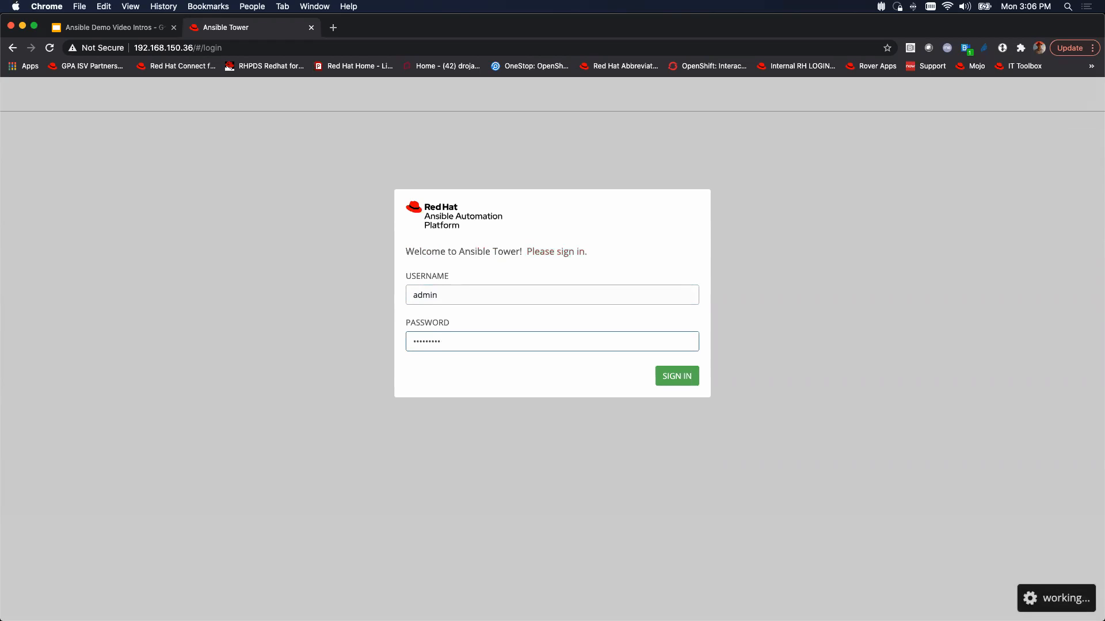
- Show the Templates list with its five job templates, including Chocolatey Features
left_click(675, 375)
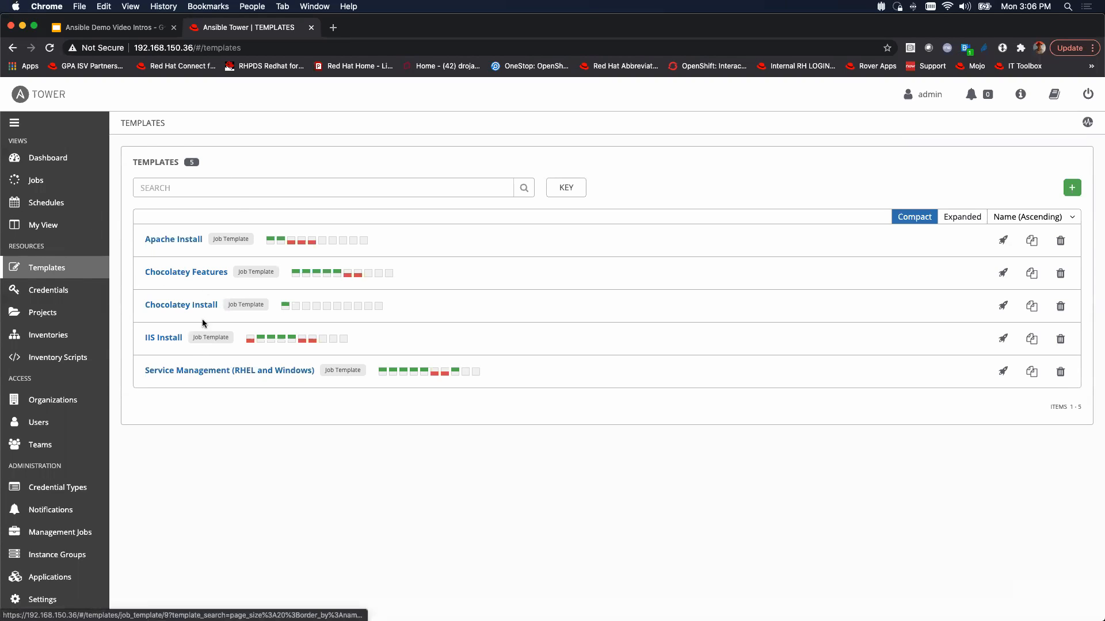
mouse_move(233, 361)
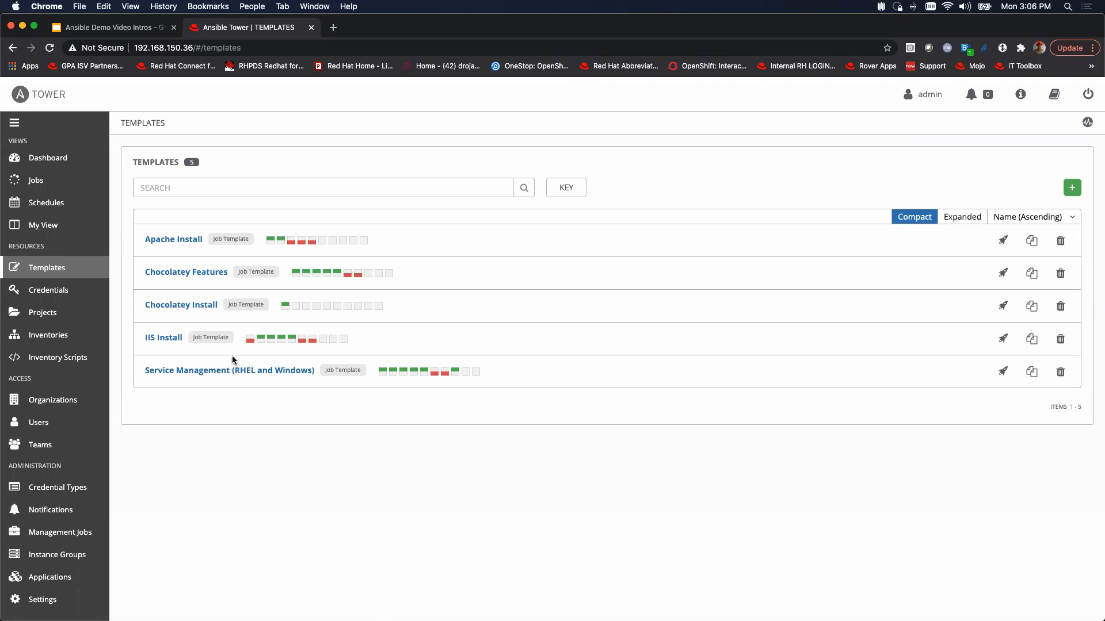
mouse_move(185, 273)
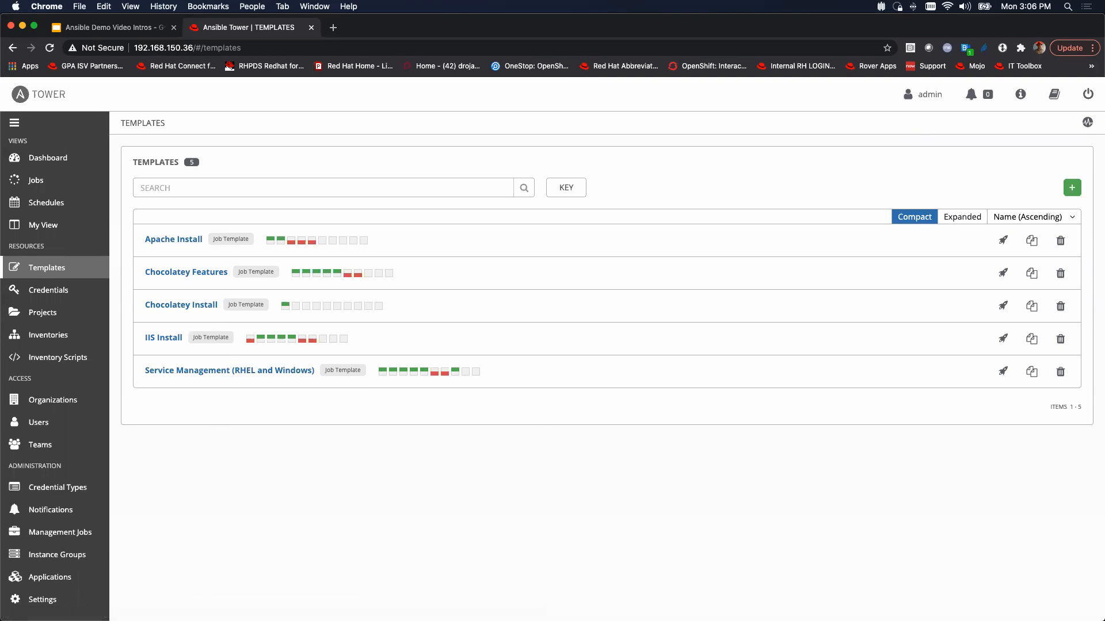
mouse_move(1002, 273)
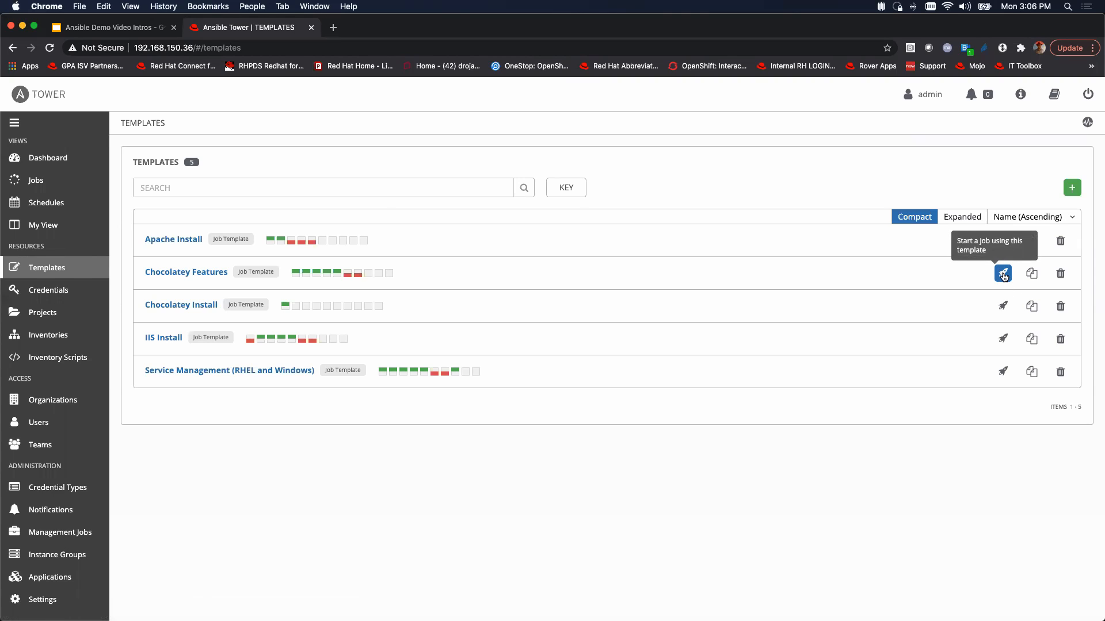
- Launch the Chocolatey Features template to bring up its survey
left_click(1002, 274)
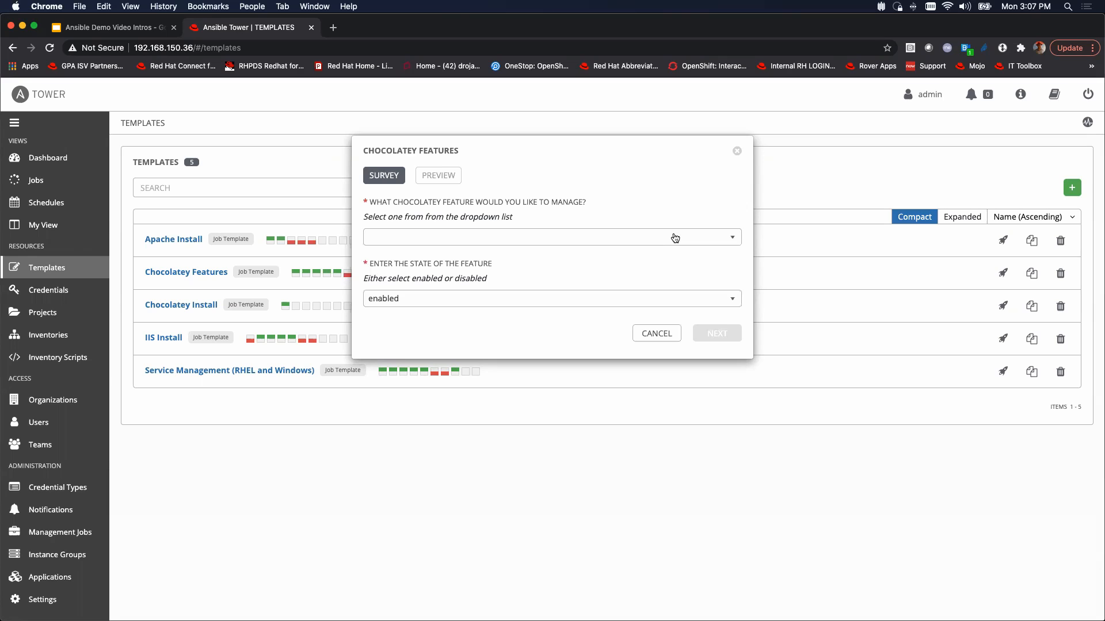
mouse_move(566, 239)
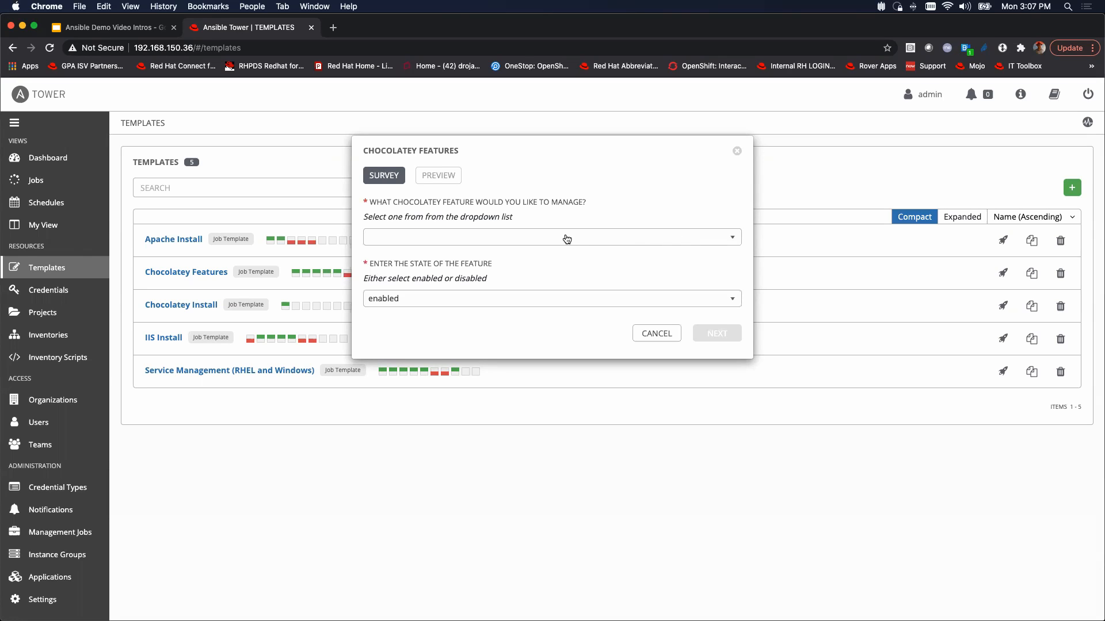
- Choose virusCheck as the feature and keep its state enabled
left_click(552, 236)
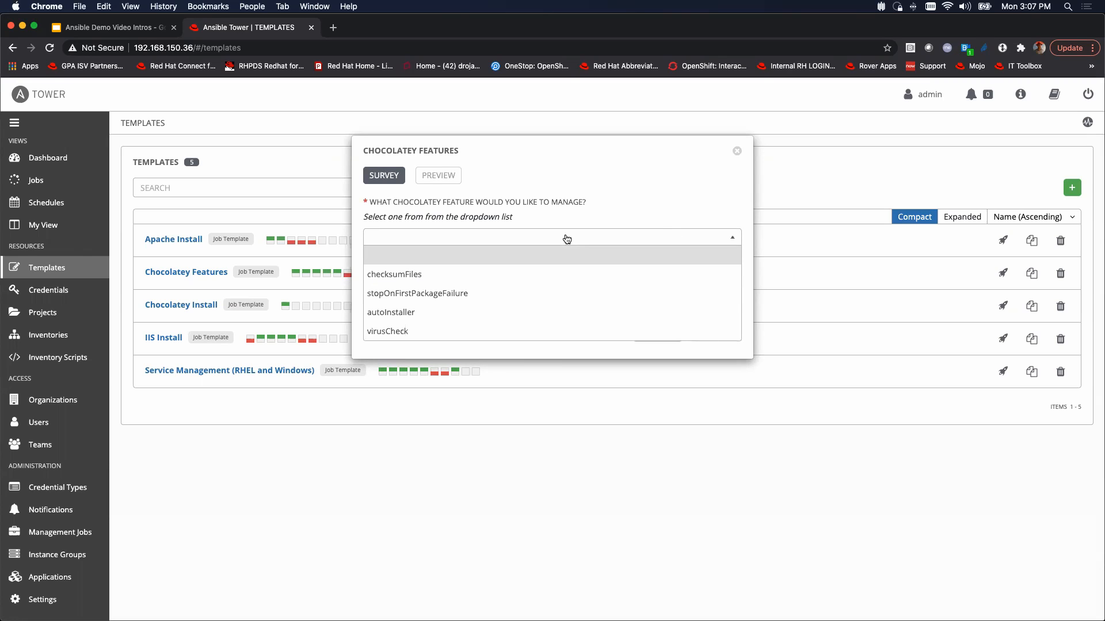
mouse_move(440, 316)
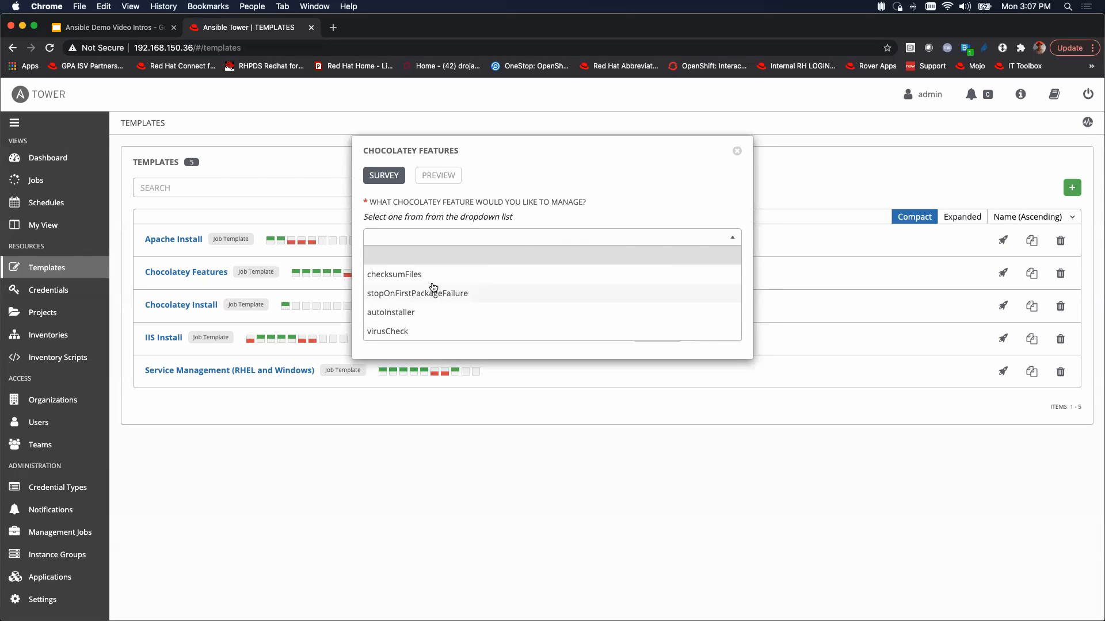
mouse_move(407, 347)
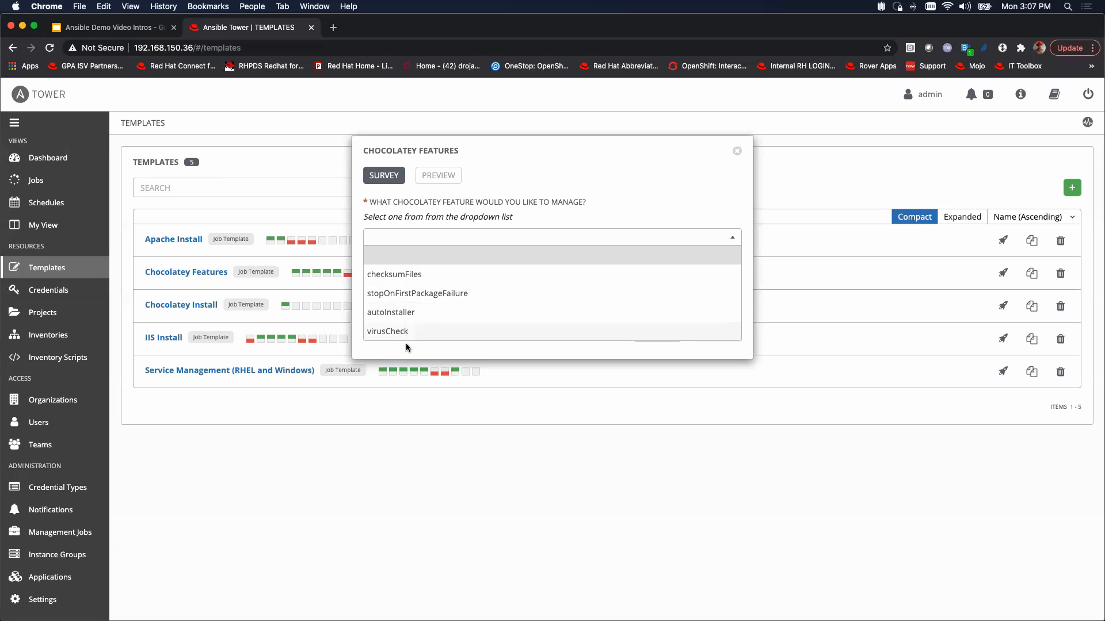
mouse_move(409, 339)
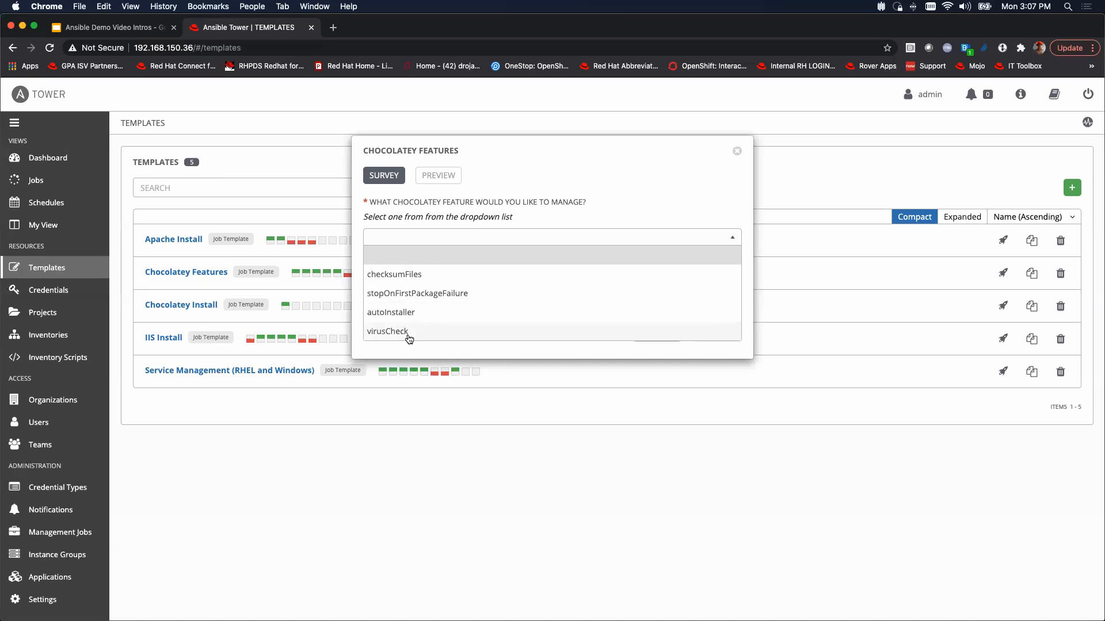
left_click(387, 331)
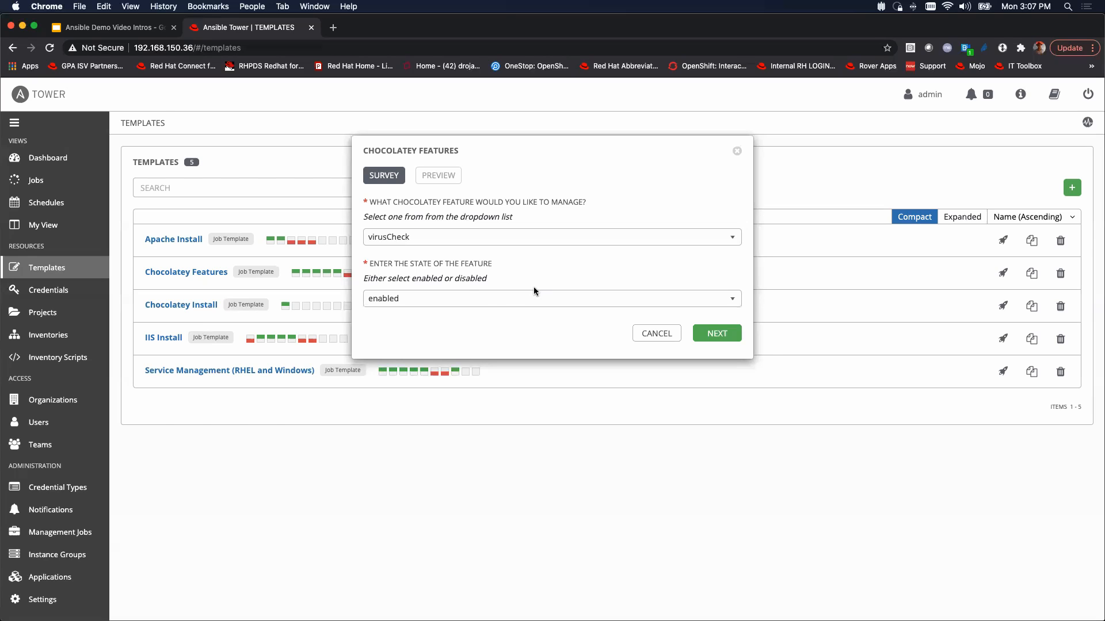
left_click(551, 298)
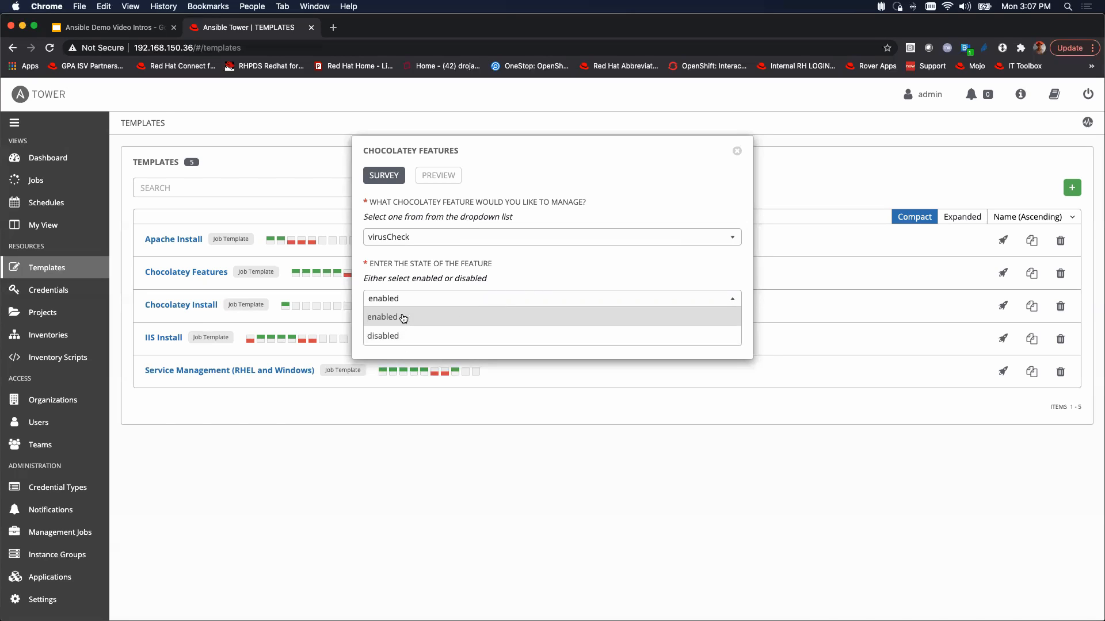
left_click(383, 317)
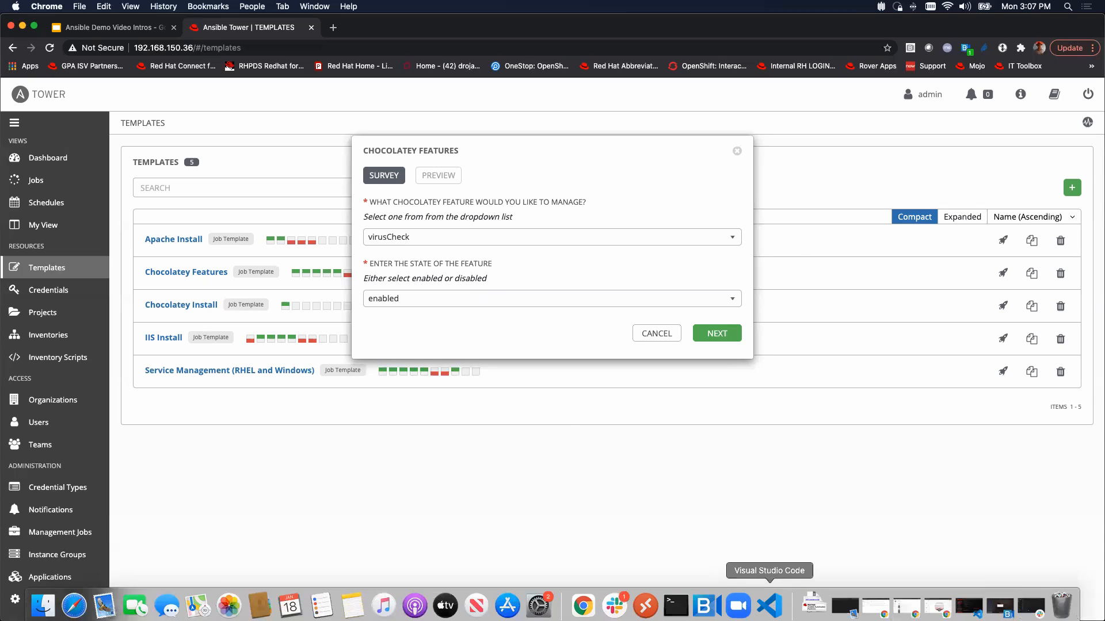
right_click(615, 604)
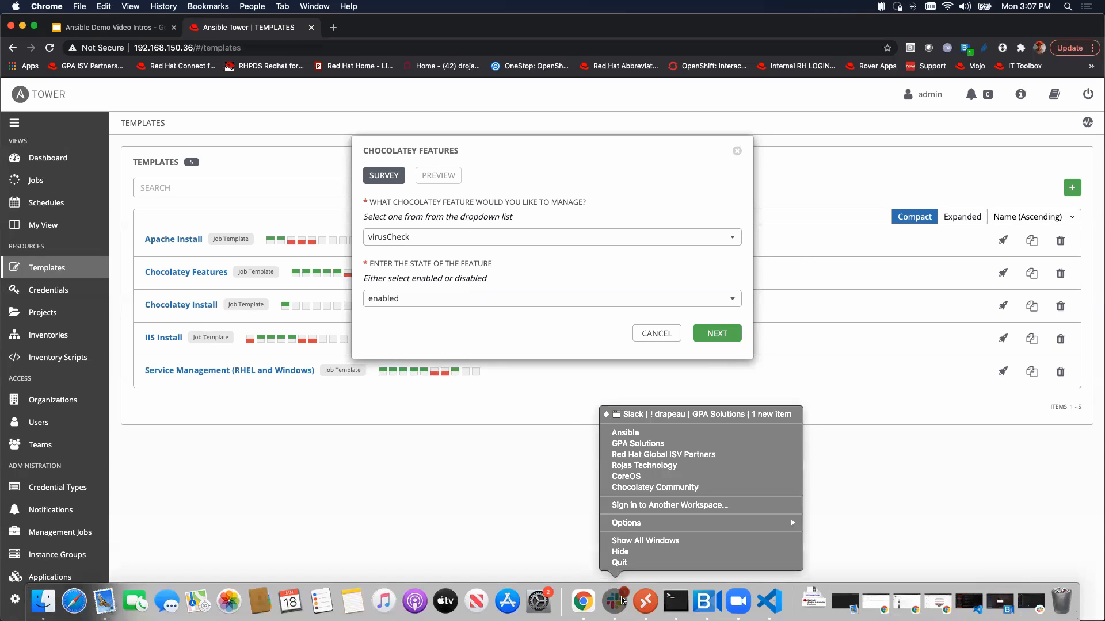
left_click(622, 564)
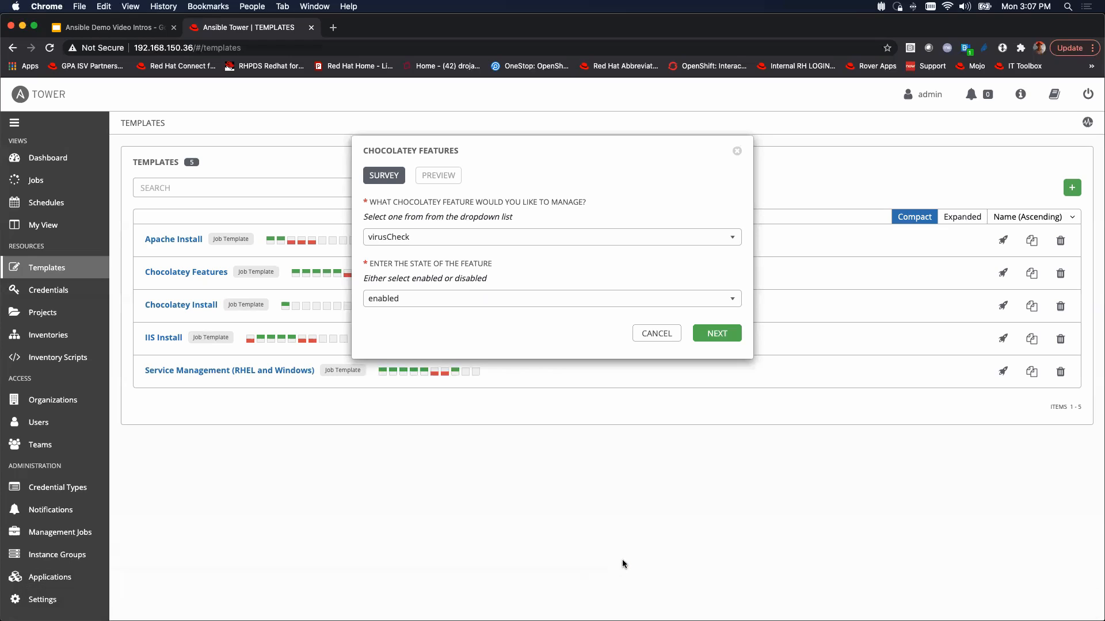
mouse_move(626, 562)
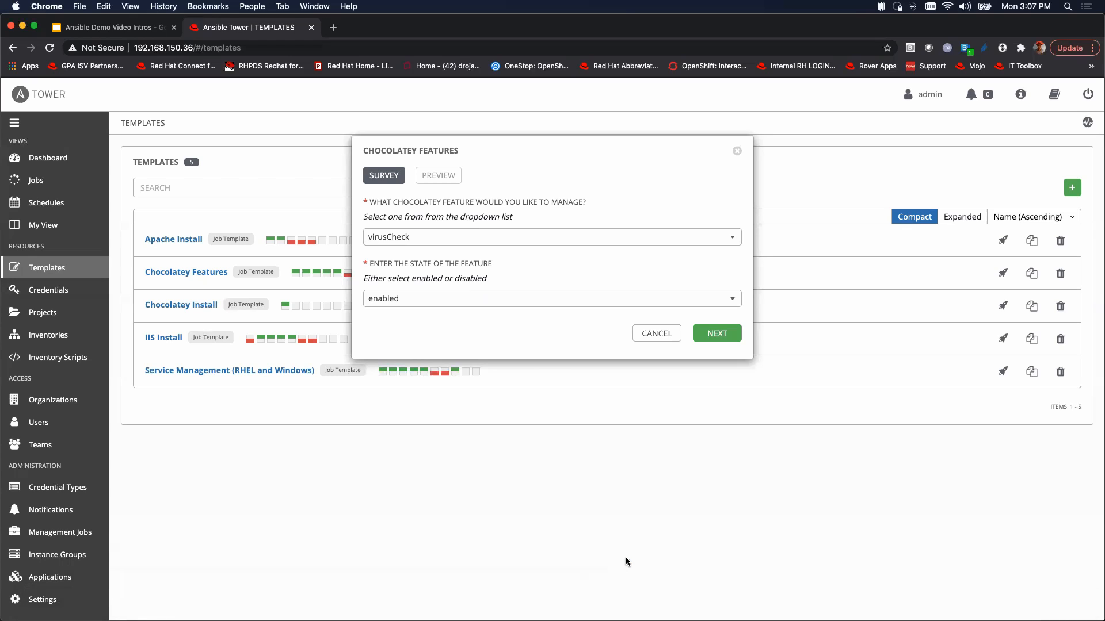
mouse_move(631, 562)
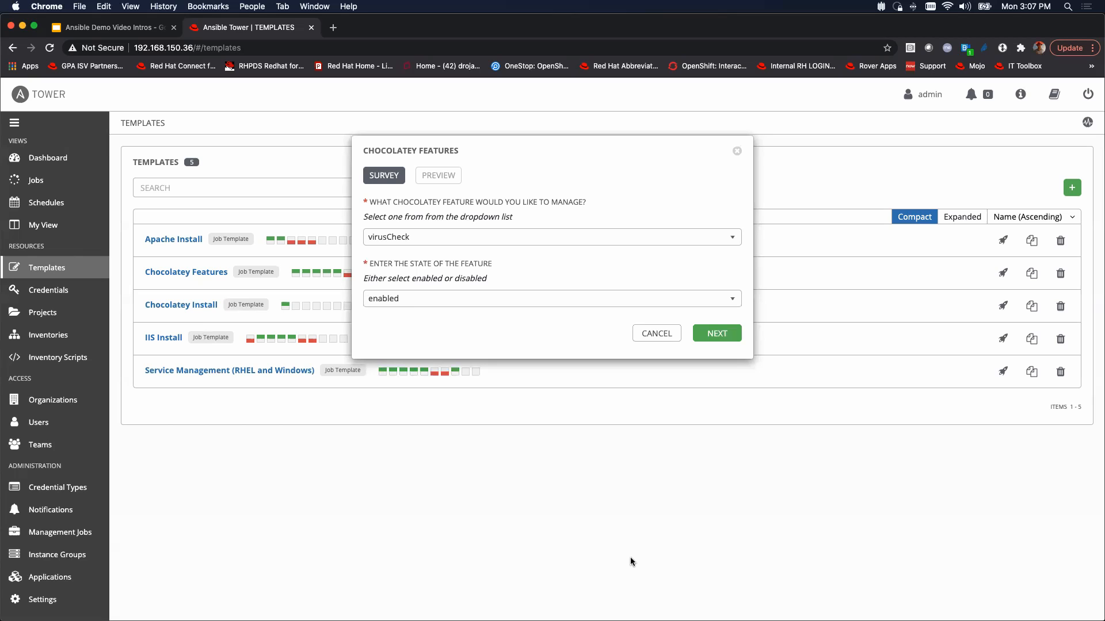
mouse_move(562, 310)
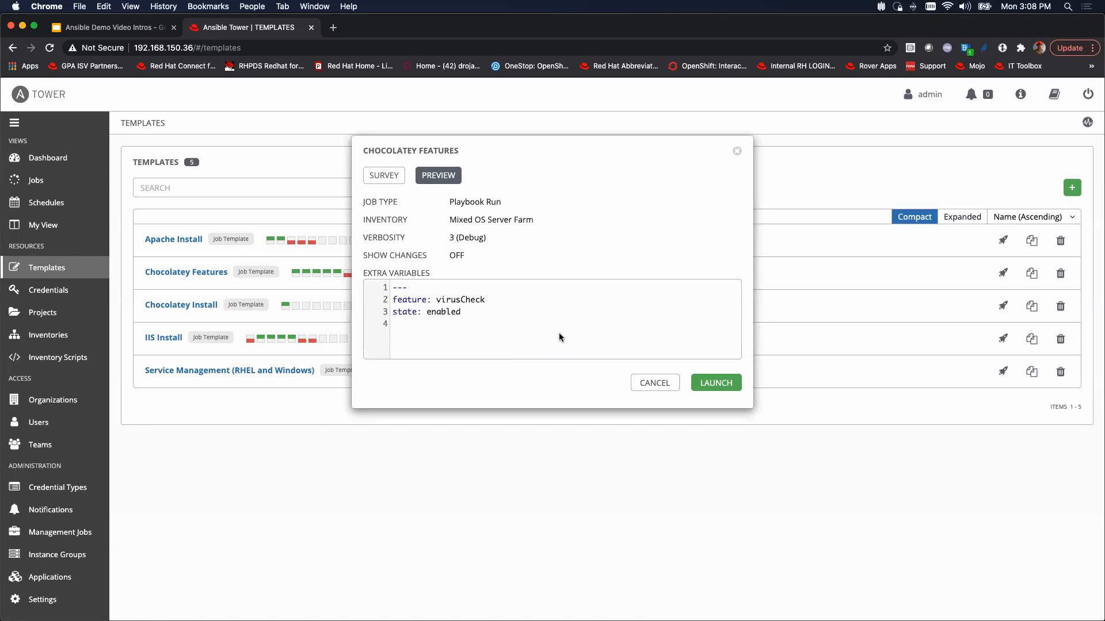
mouse_move(548, 339)
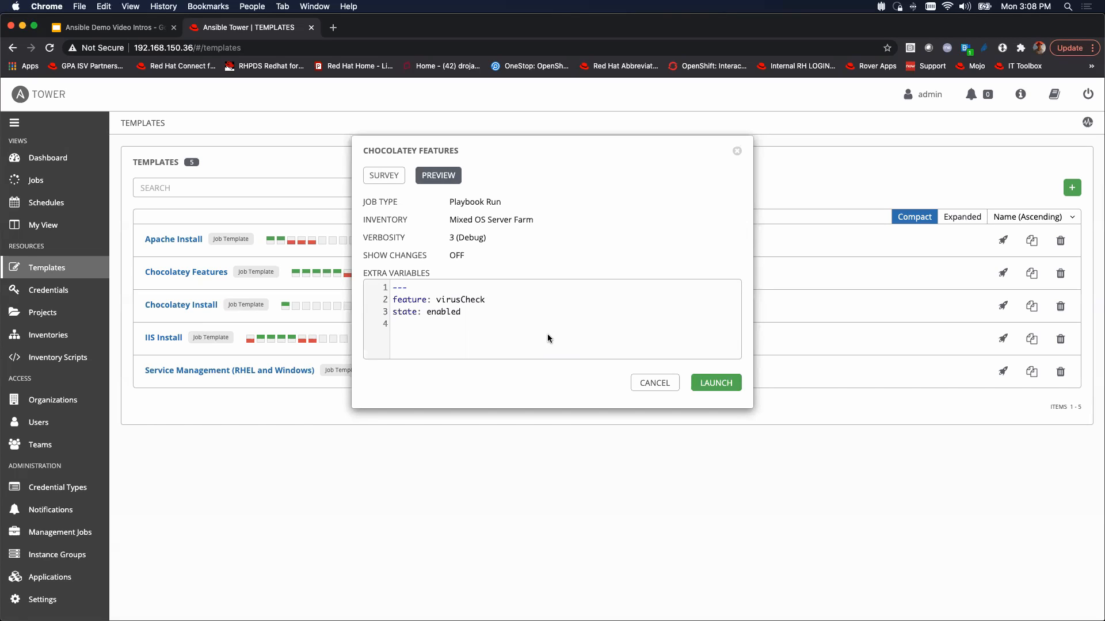
- Highlight feature virusCheck and state enabled in the preview's Extra Variables
left_click(422, 299)
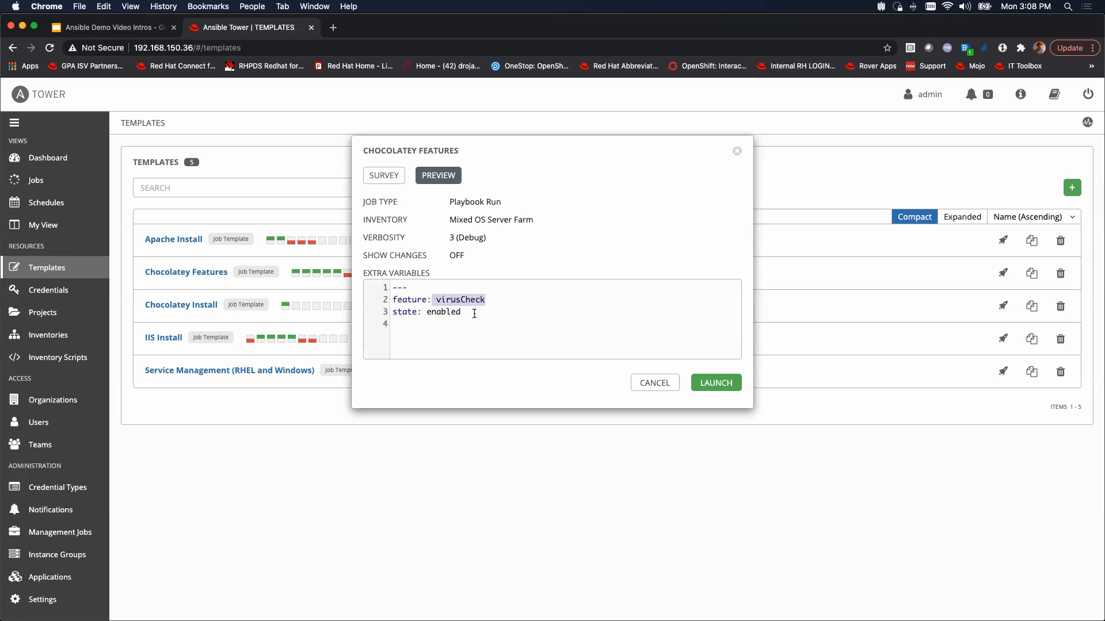
double_click(442, 311)
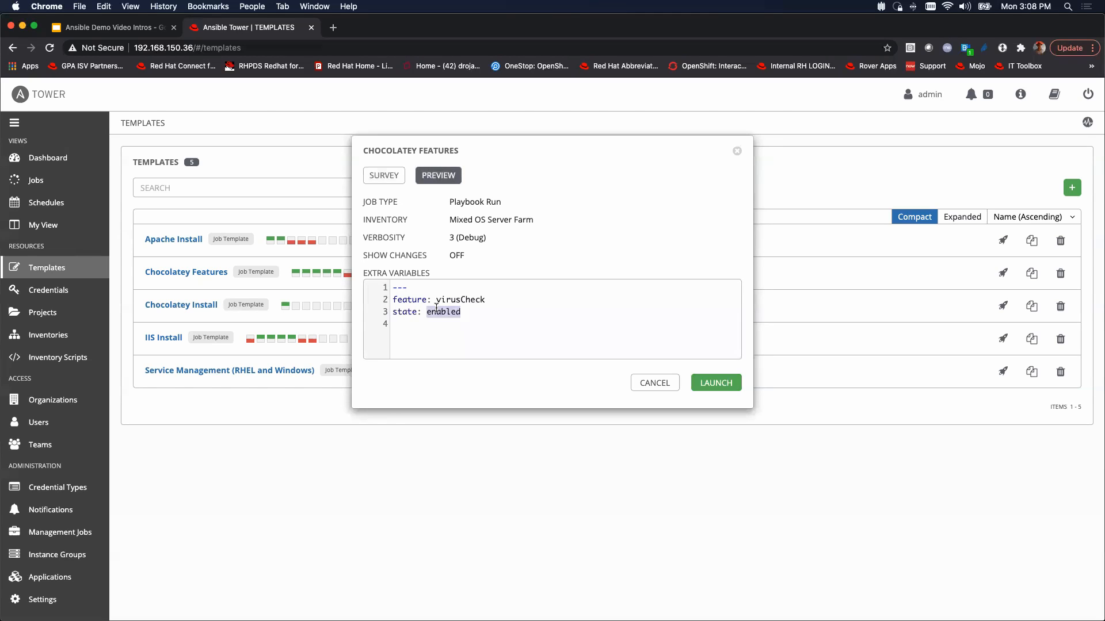
mouse_move(663, 343)
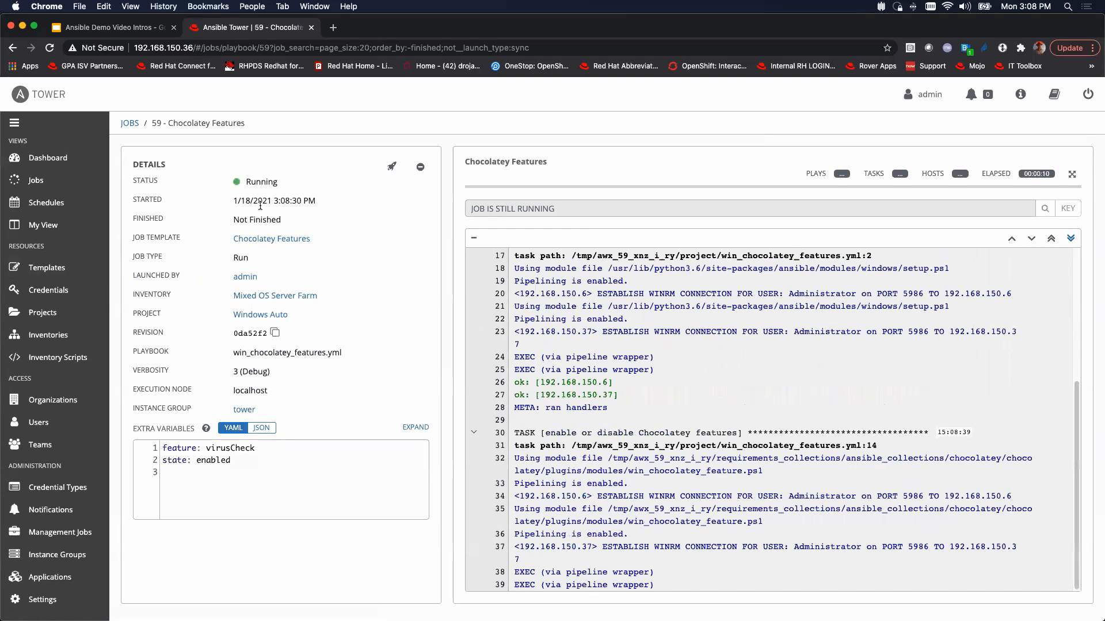
mouse_move(271, 238)
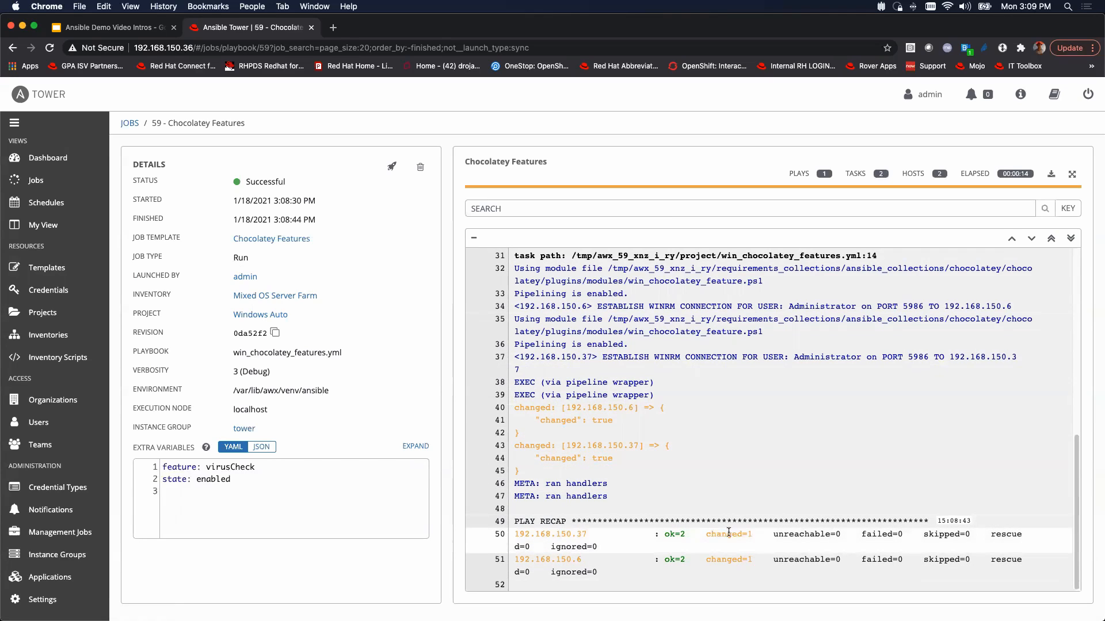
mouse_move(603, 542)
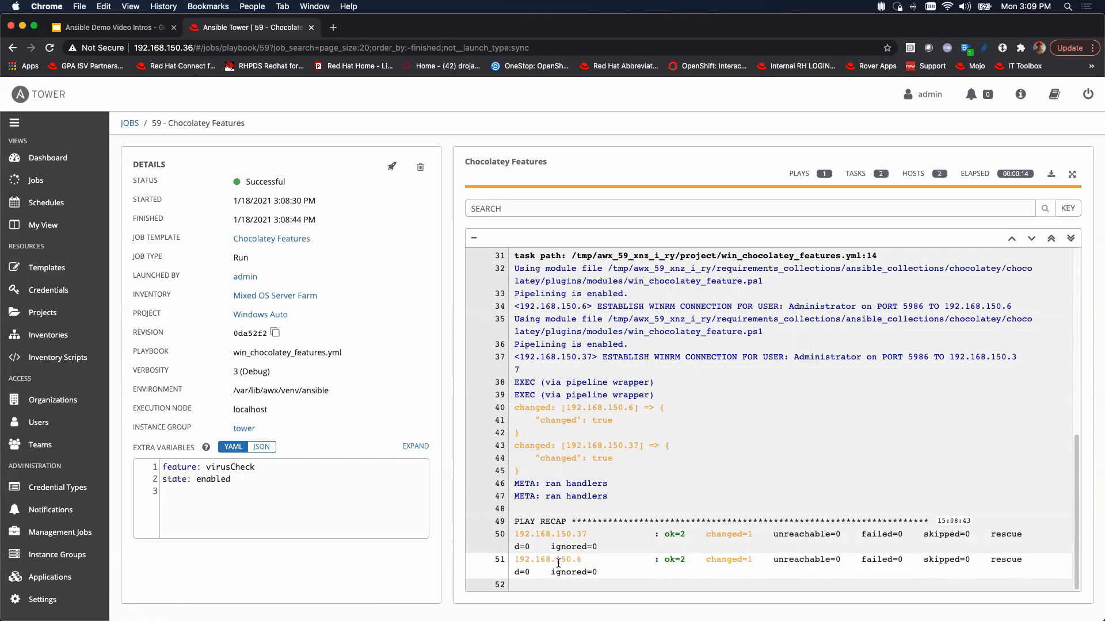
mouse_move(746, 572)
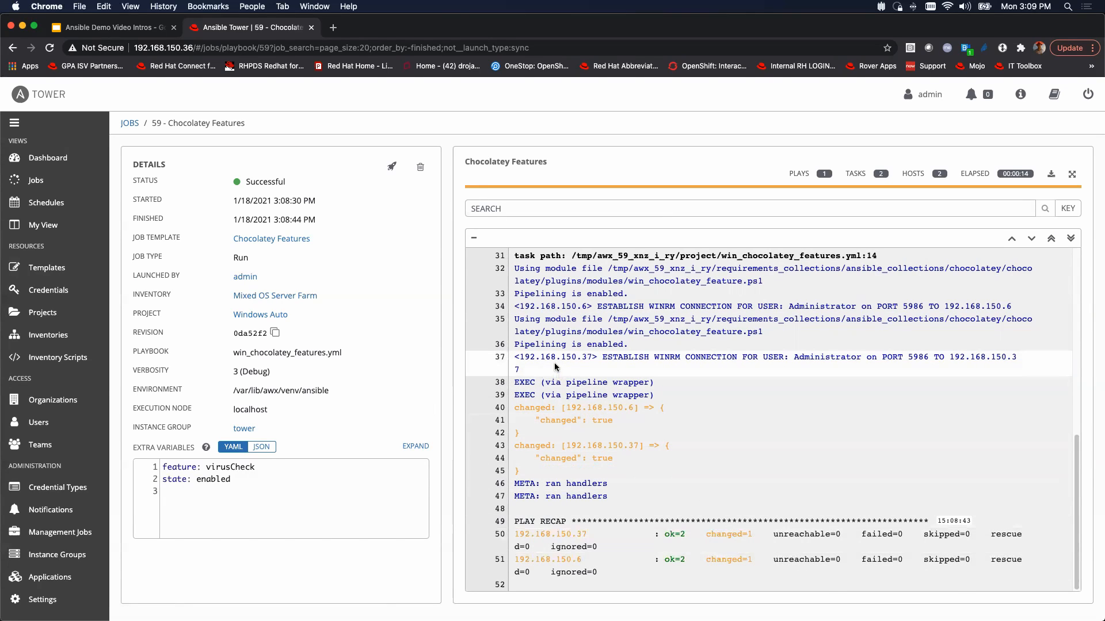
mouse_move(781, 601)
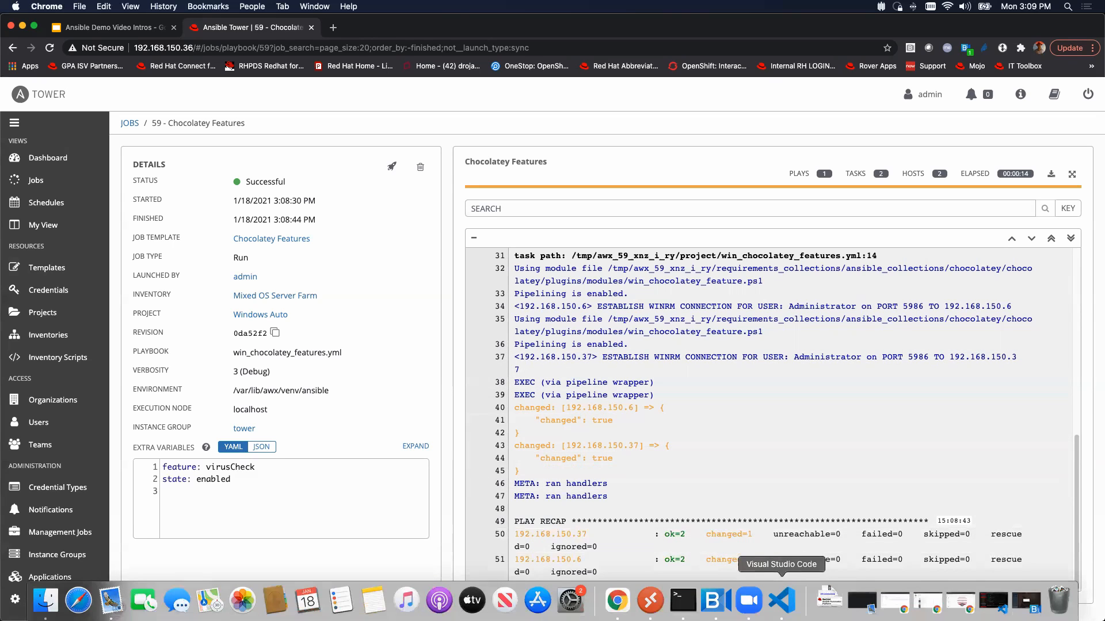
- Switch to VS Code and highlight the hosts: windows line of win_chocolatey_features.yml
left_click(780, 600)
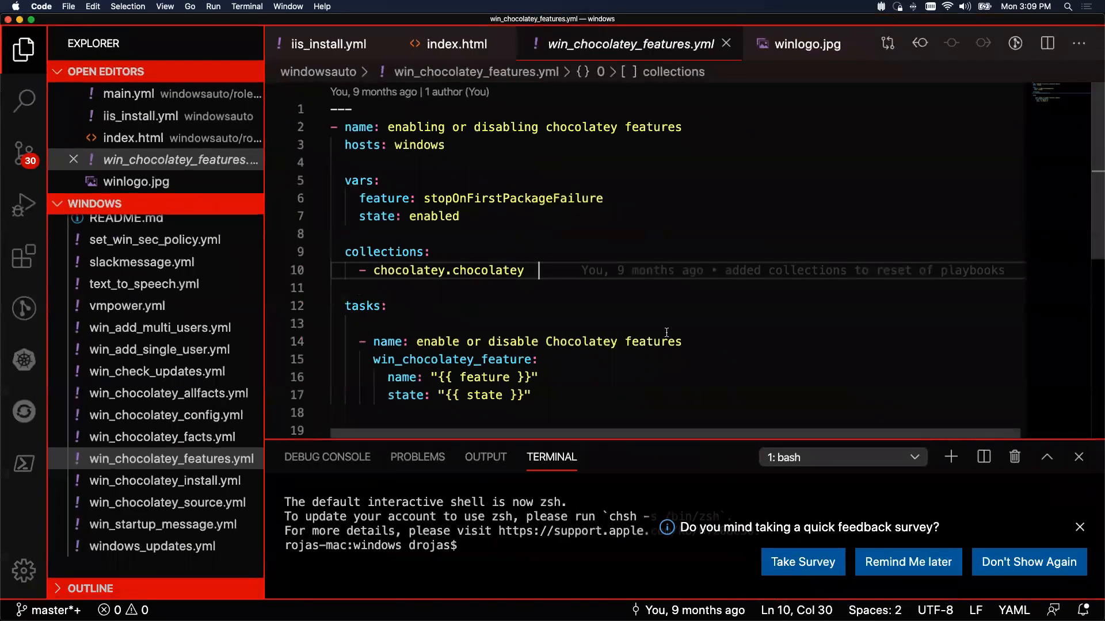
mouse_move(560, 394)
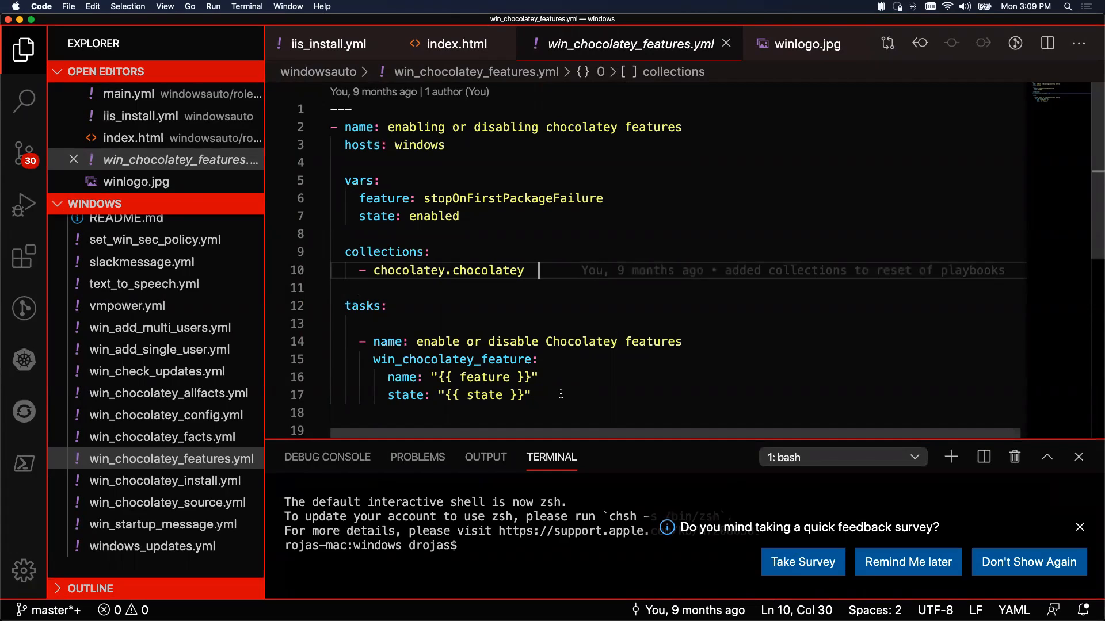
mouse_move(551, 393)
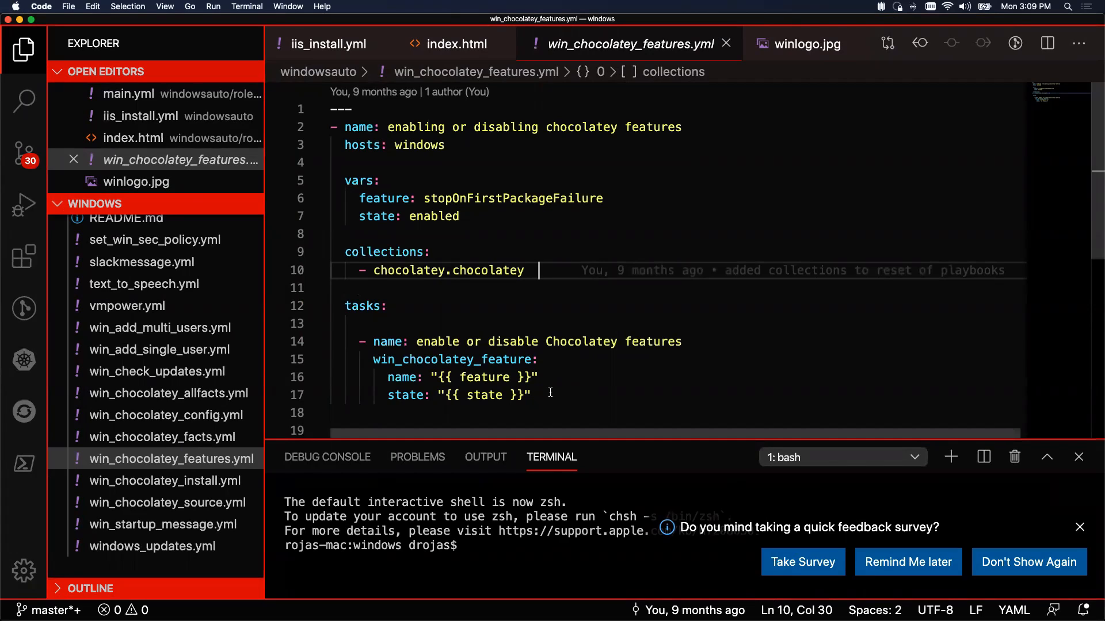
key("cmd+a")
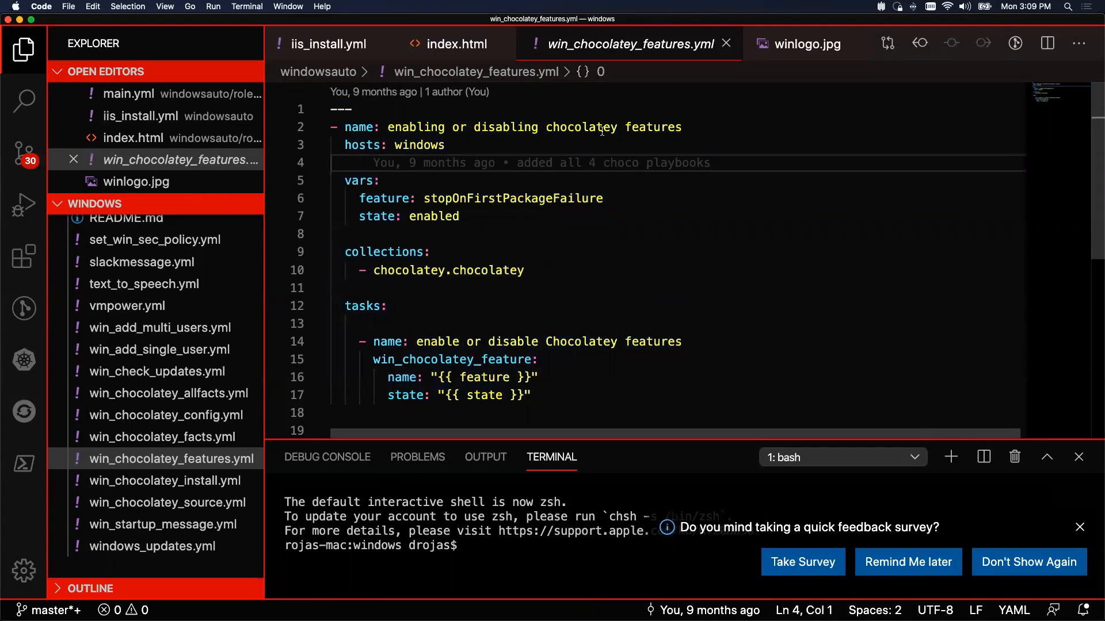
left_click(445, 145)
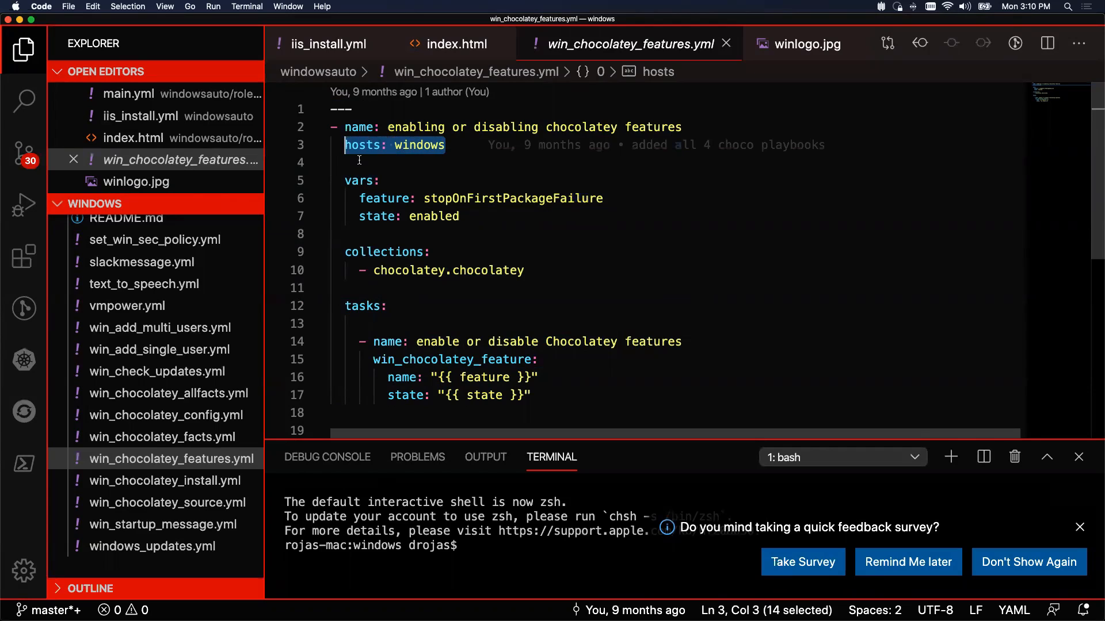
mouse_move(462, 214)
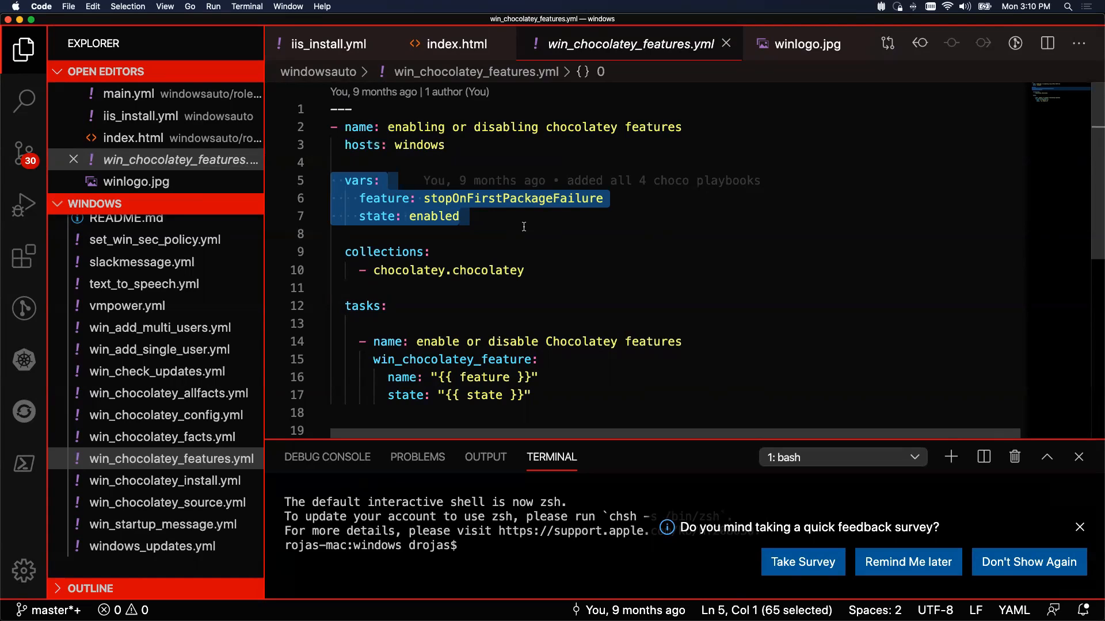
mouse_move(503, 265)
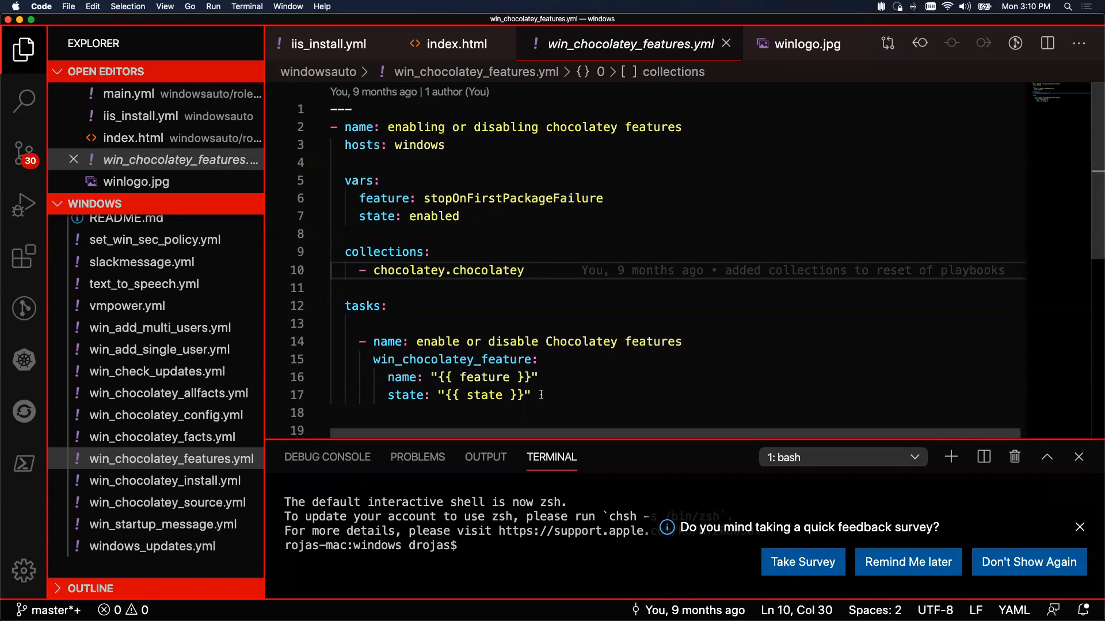
- Highlight the win_chocolatey_feature module name, then return to job 59 in Ansible Tower
double_click(513, 359)
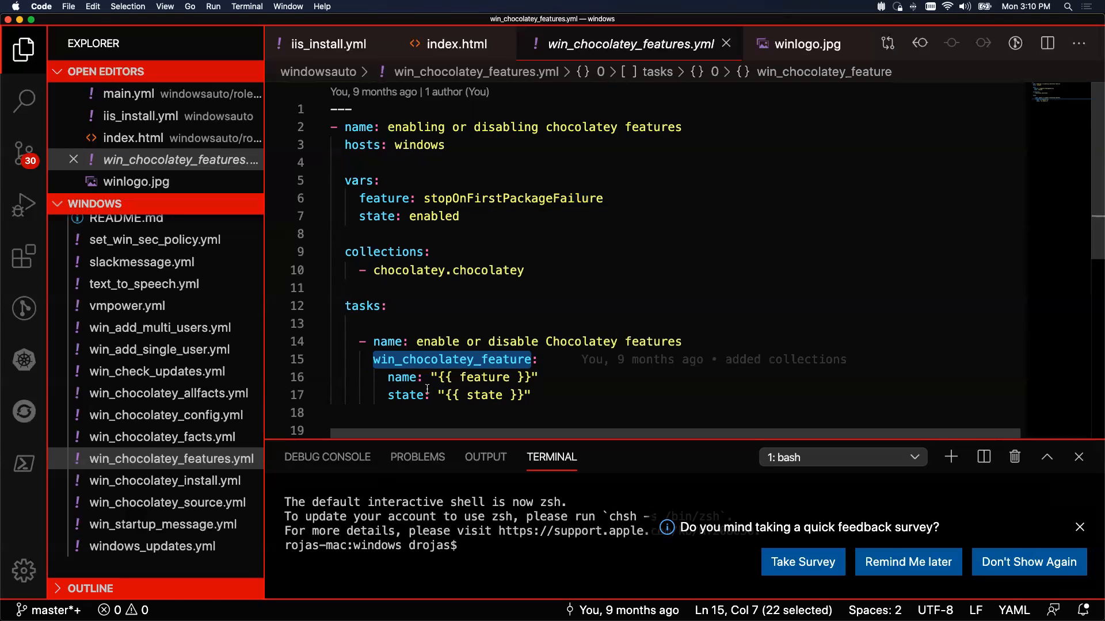
left_click(534, 396)
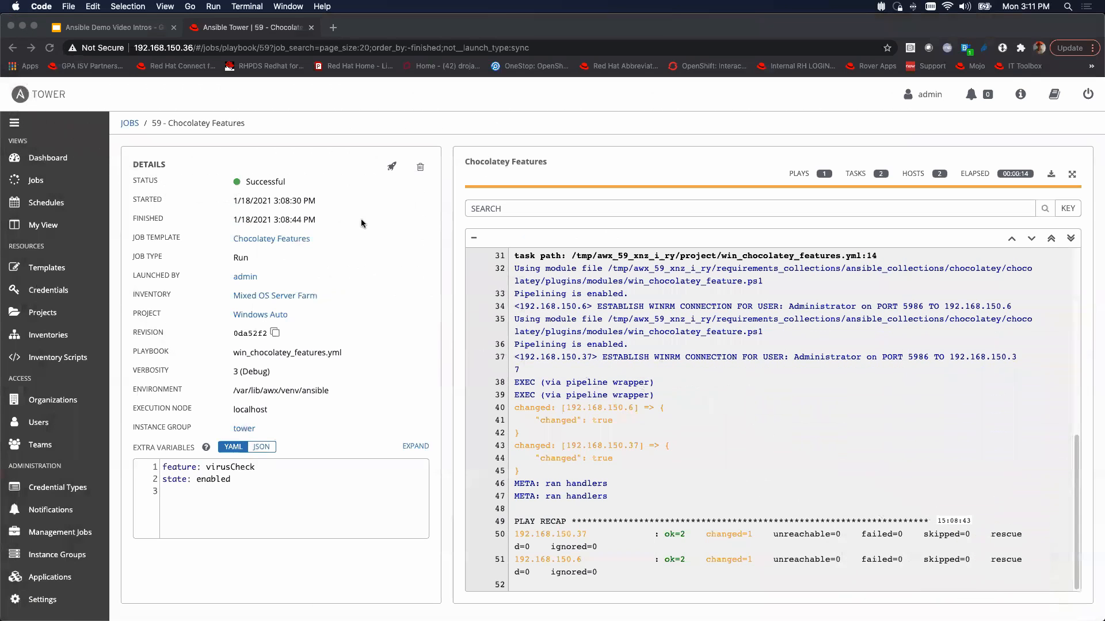
mouse_move(79, 333)
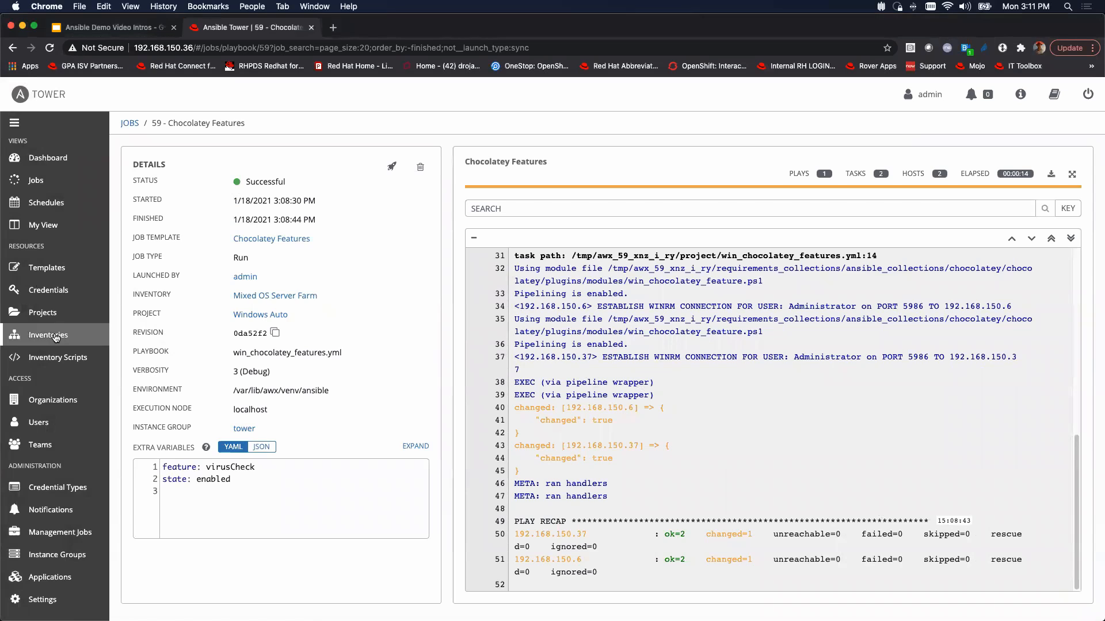
- Open the Mixed OS Server Farm inventory and list its four Windows and RHEL hosts
left_click(48, 335)
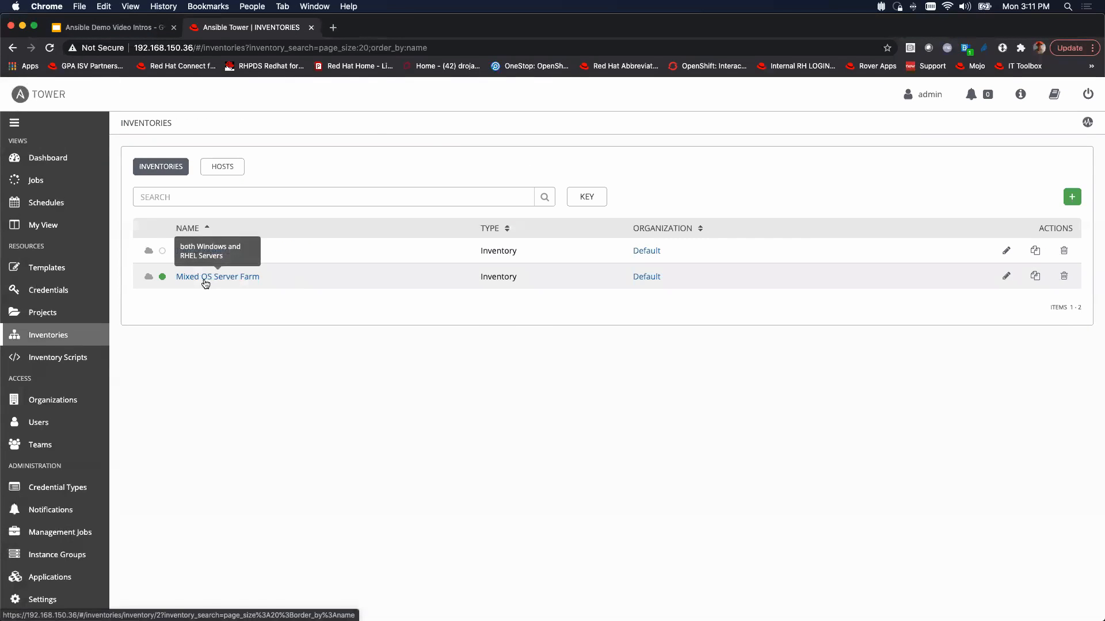
left_click(217, 276)
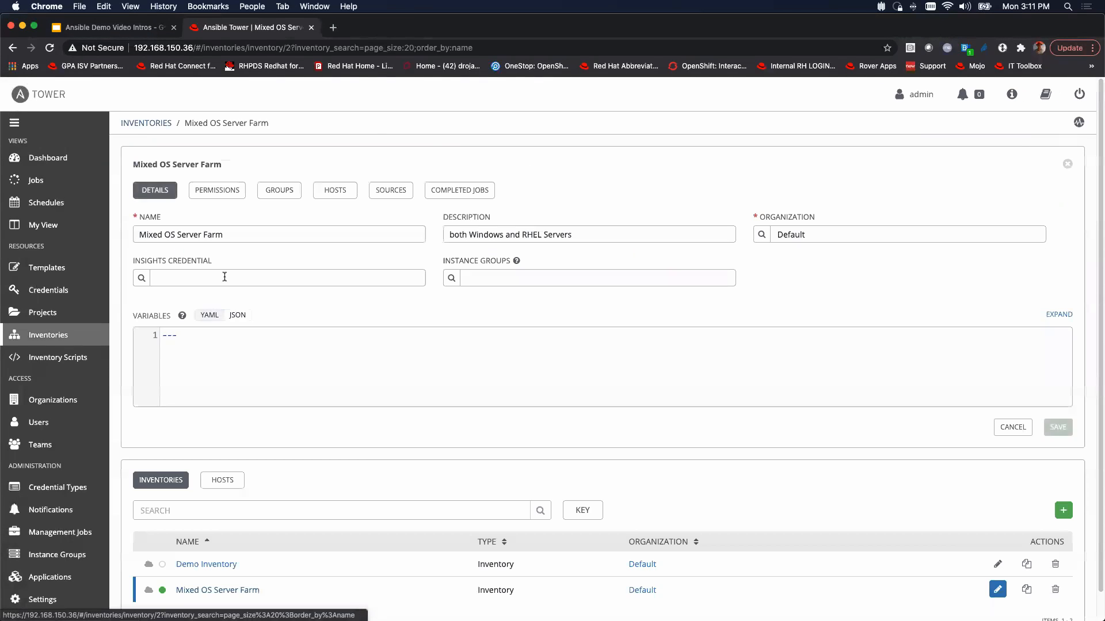
left_click(1057, 427)
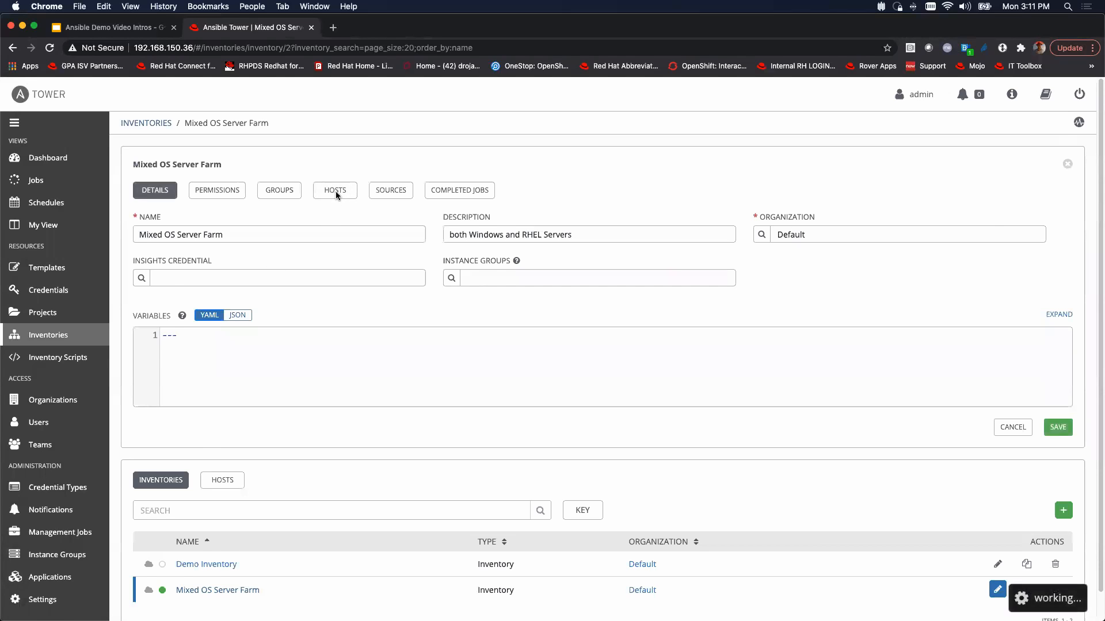
left_click(335, 190)
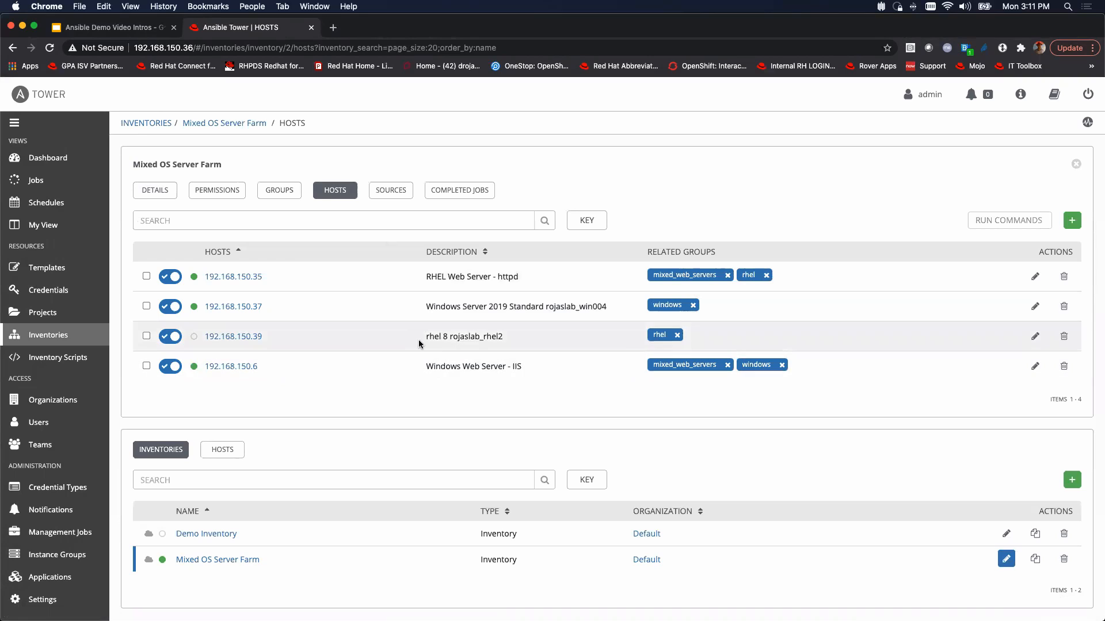
mouse_move(279, 191)
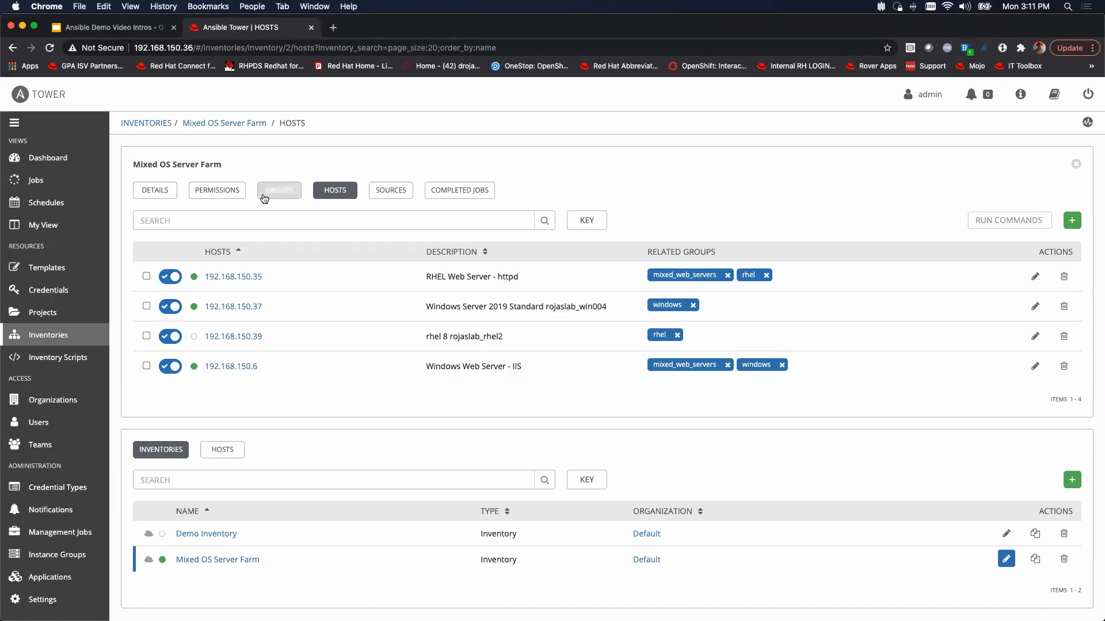
- List the windows group's two hosts, then return to the dashboard
left_click(279, 191)
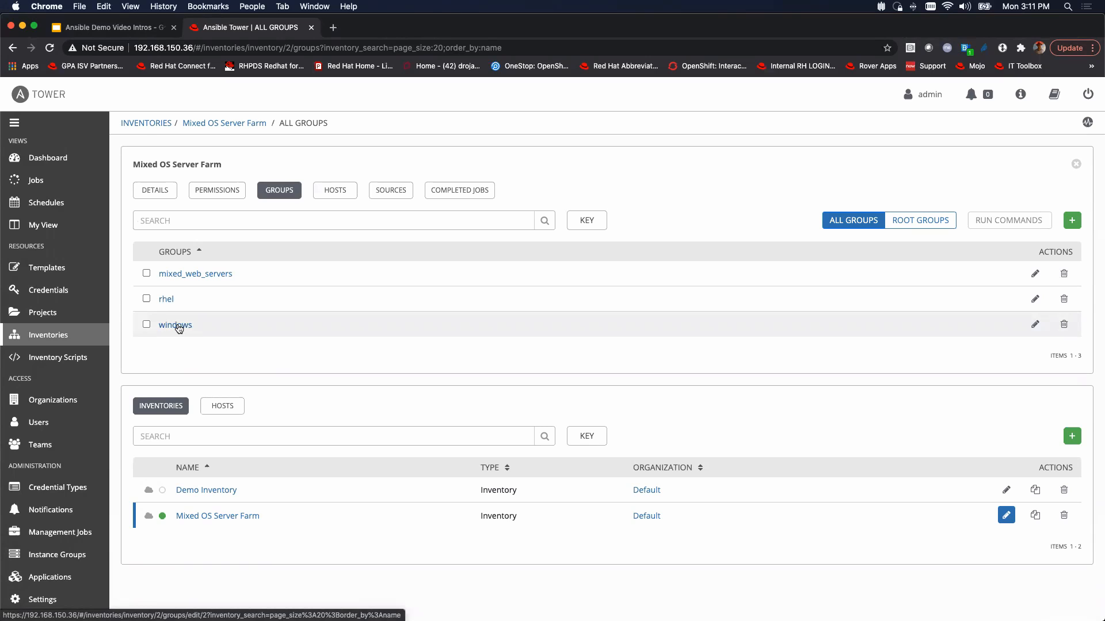
mouse_move(198, 340)
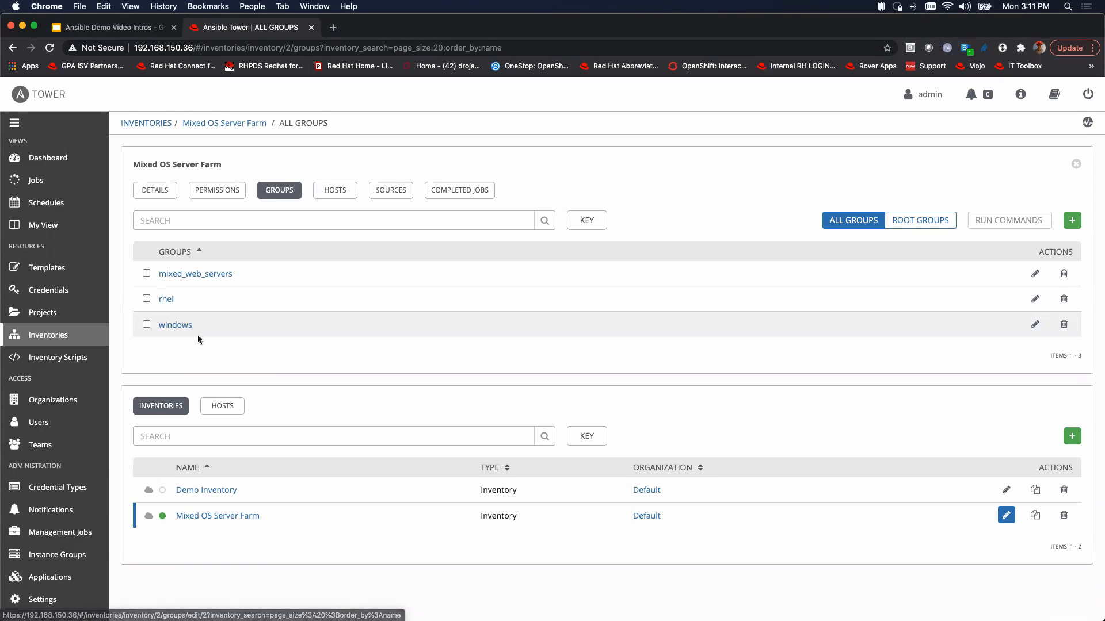
left_click(175, 324)
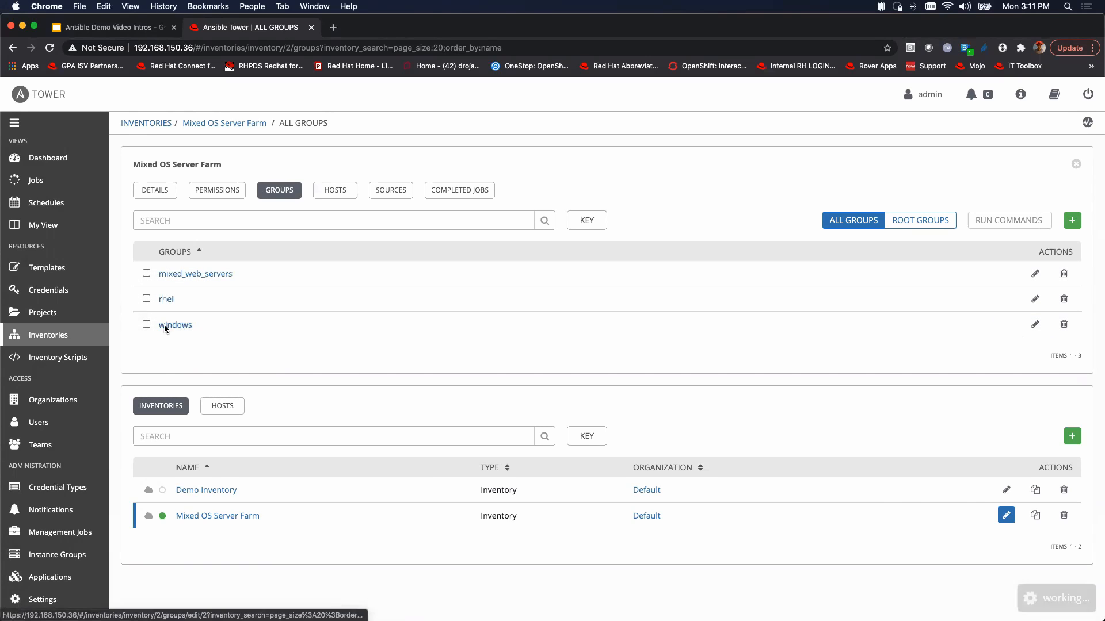
left_click(175, 324)
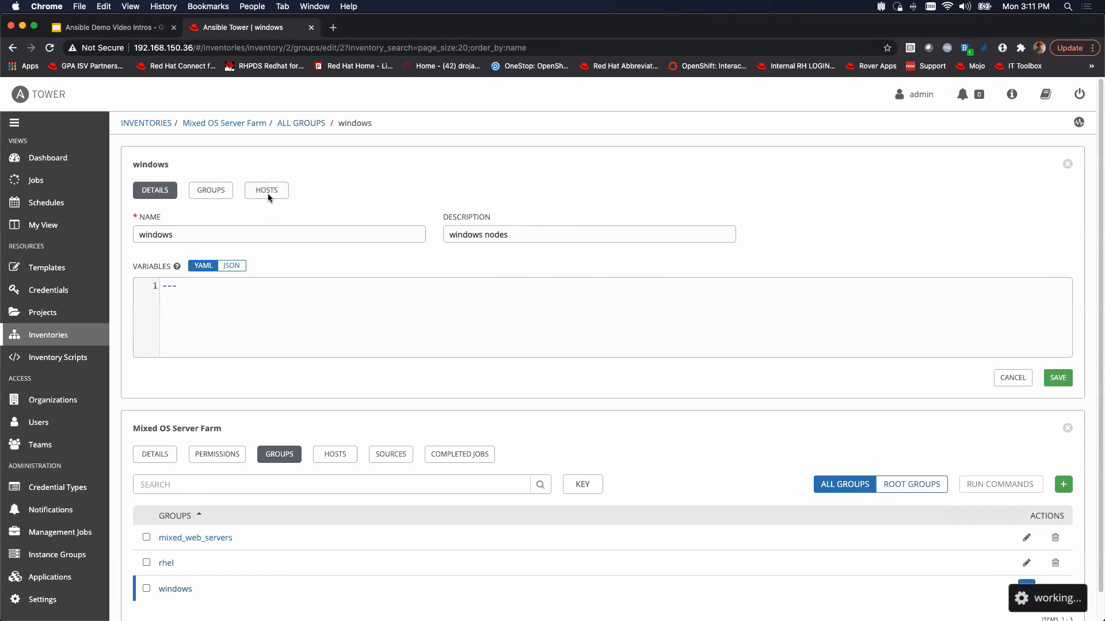
left_click(266, 190)
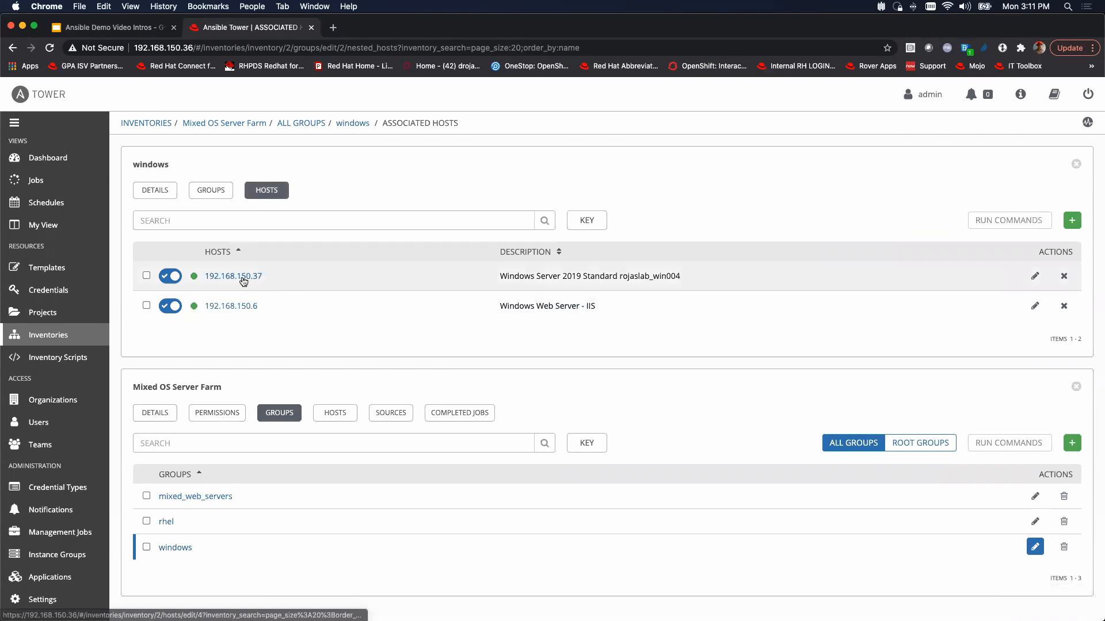
mouse_move(291, 283)
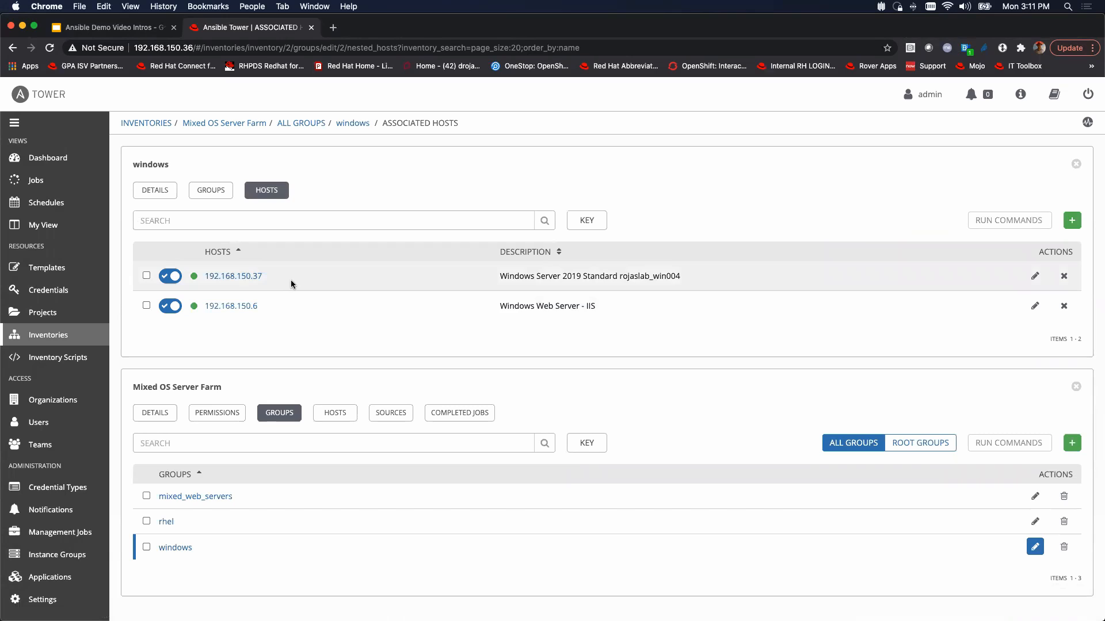
mouse_move(277, 283)
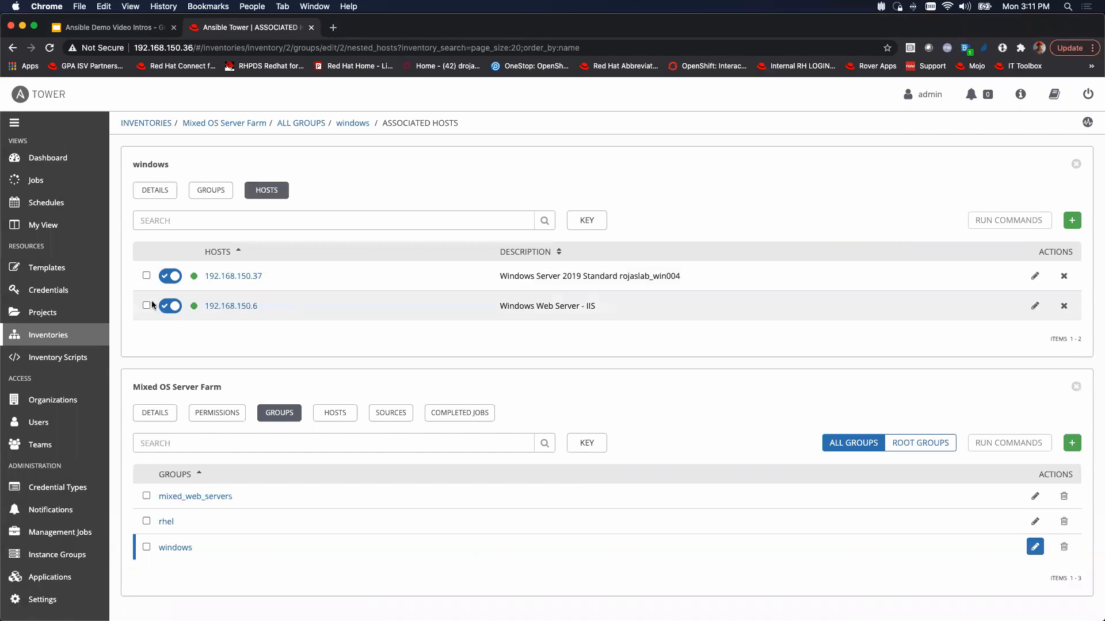
left_click(48, 158)
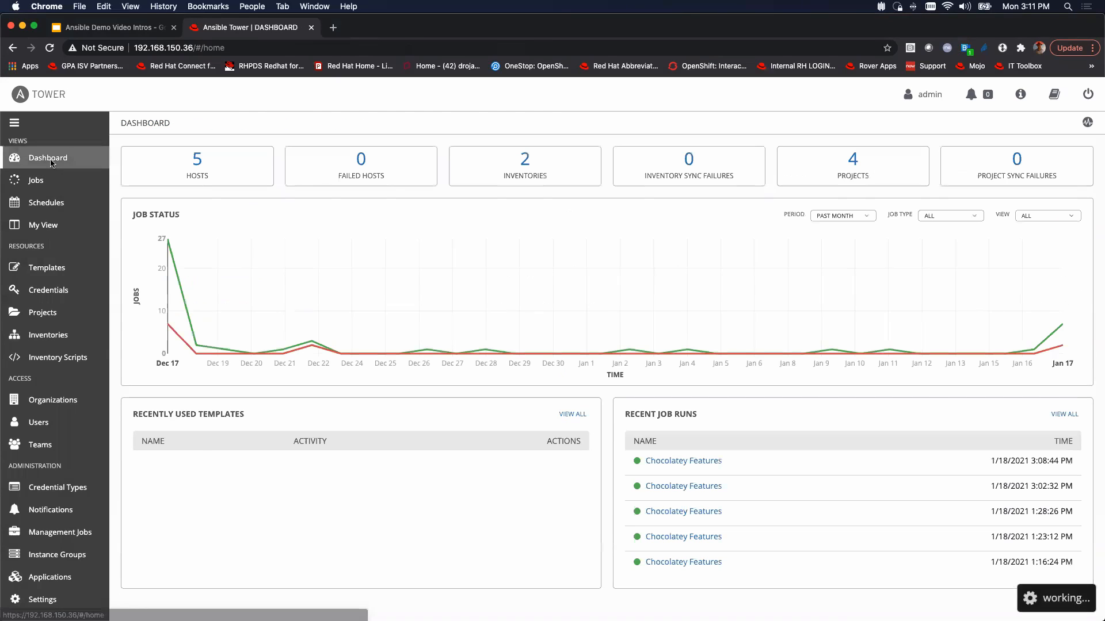